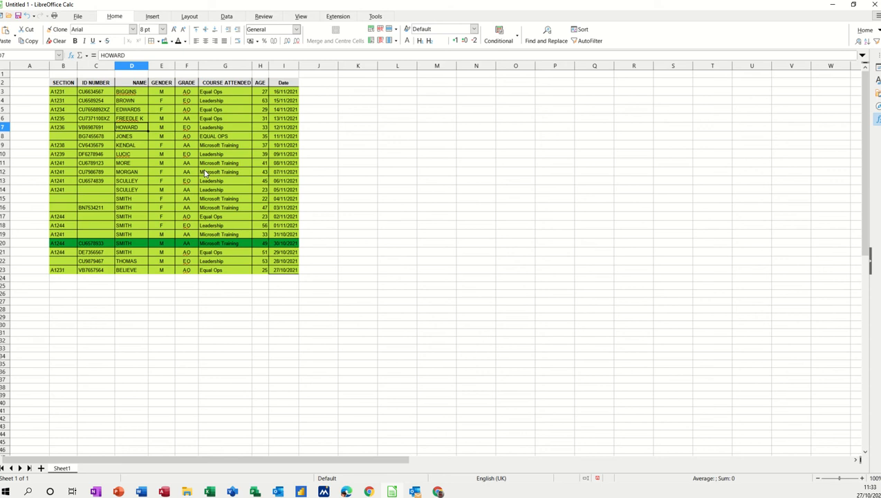
{"action": "mouse_move", "coordinate": [141, 153]}
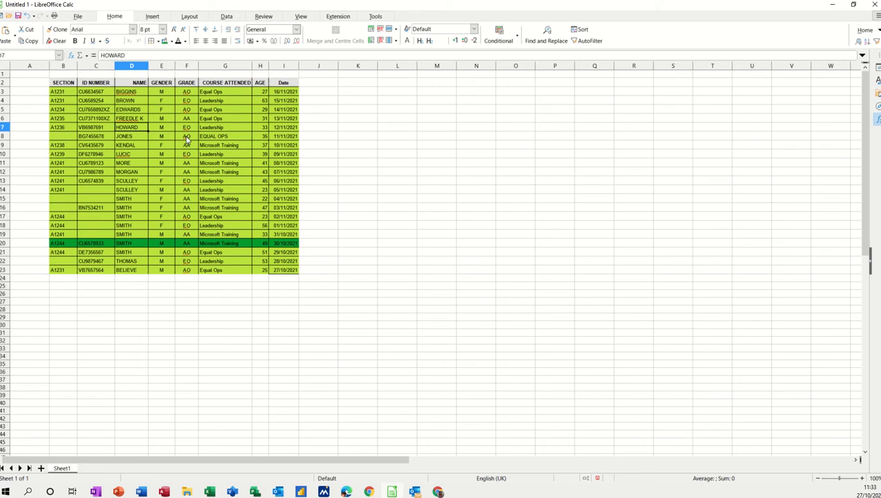
{"action": "mouse_move", "coordinate": [212, 155]}
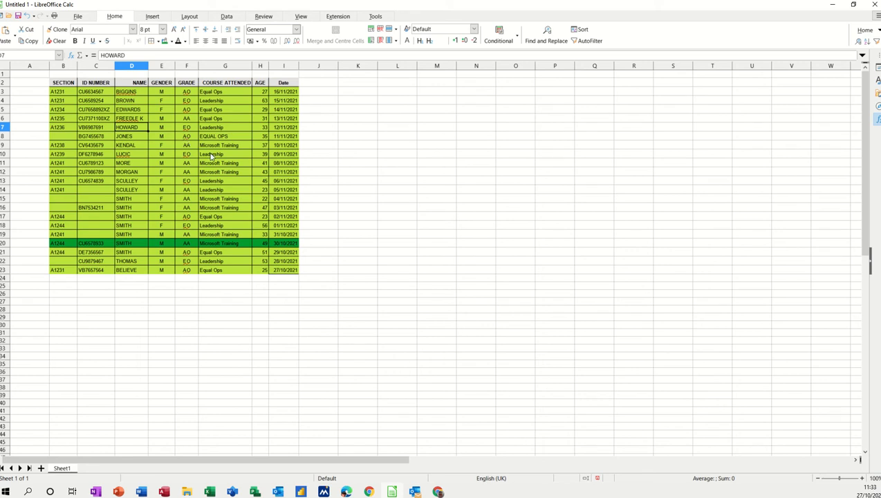
{"action": "mouse_move", "coordinate": [237, 149]}
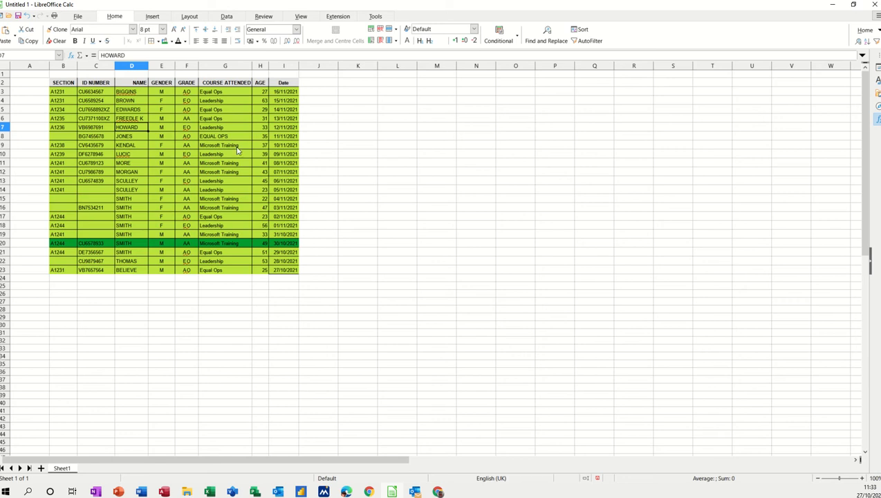
{"action": "mouse_move", "coordinate": [238, 166]}
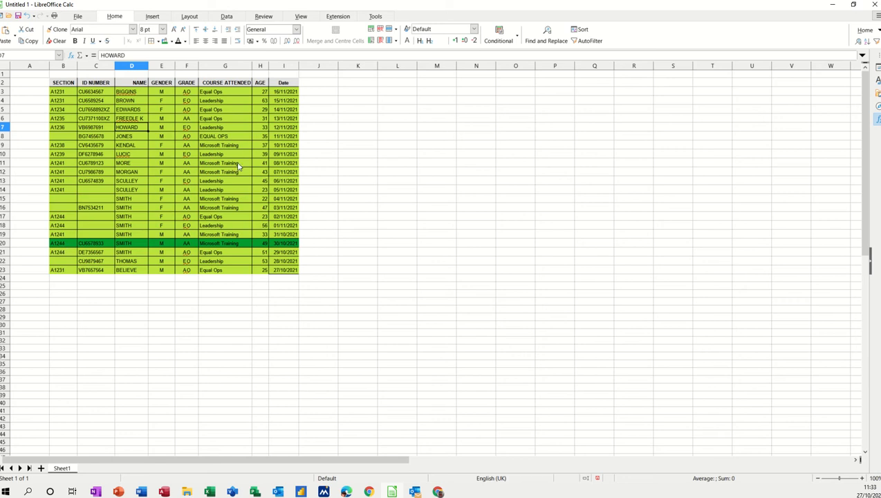
{"action": "mouse_move", "coordinate": [180, 190]}
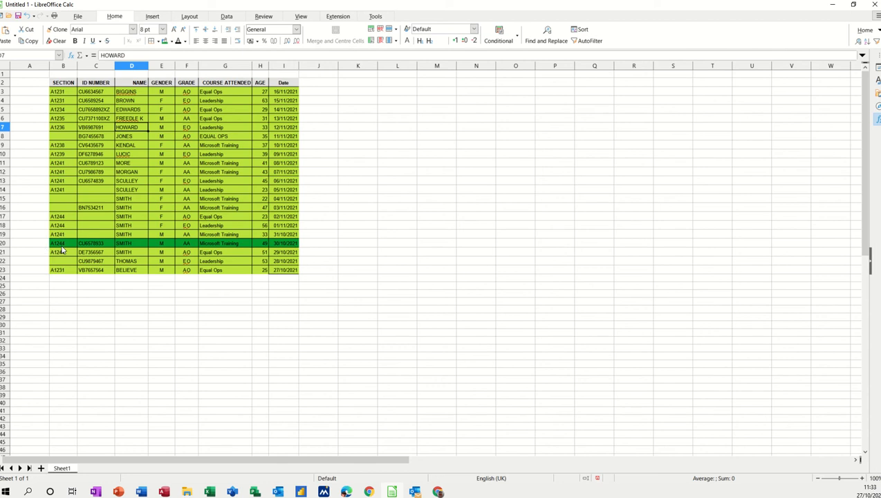
{"action": "mouse_move", "coordinate": [186, 244]}
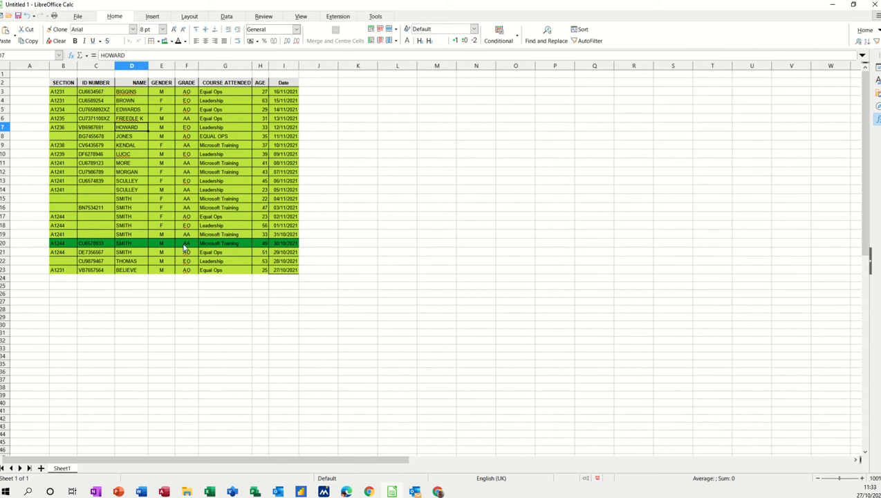
{"action": "mouse_move", "coordinate": [137, 249]}
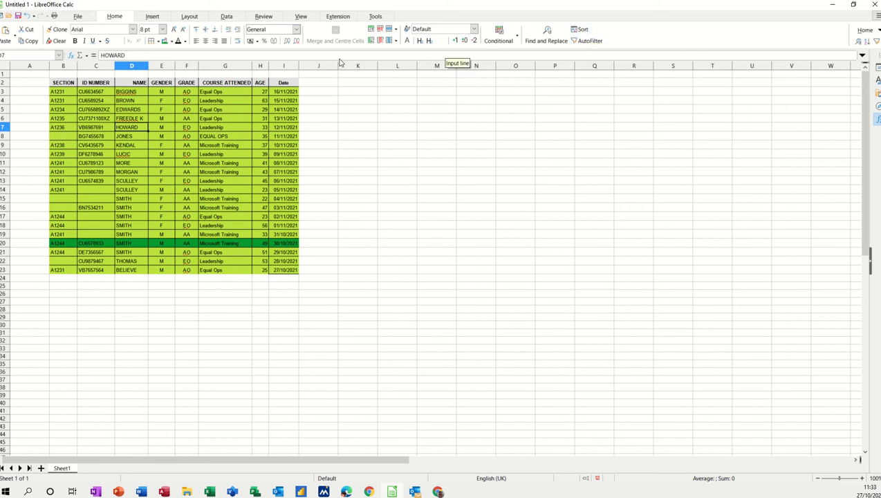
Sort the table by GENDER descending via the Data tab so male rows come first.
{"action": "left_click", "coordinate": [227, 16]}
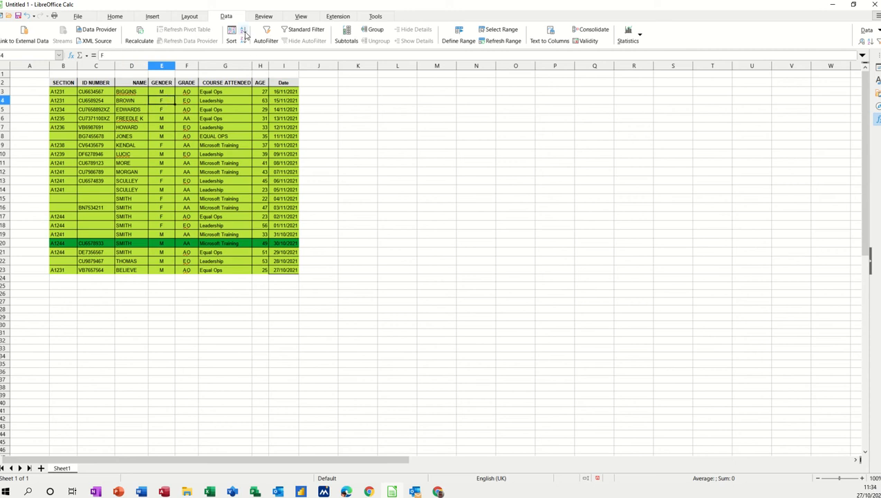
{"action": "mouse_move", "coordinate": [244, 36]}
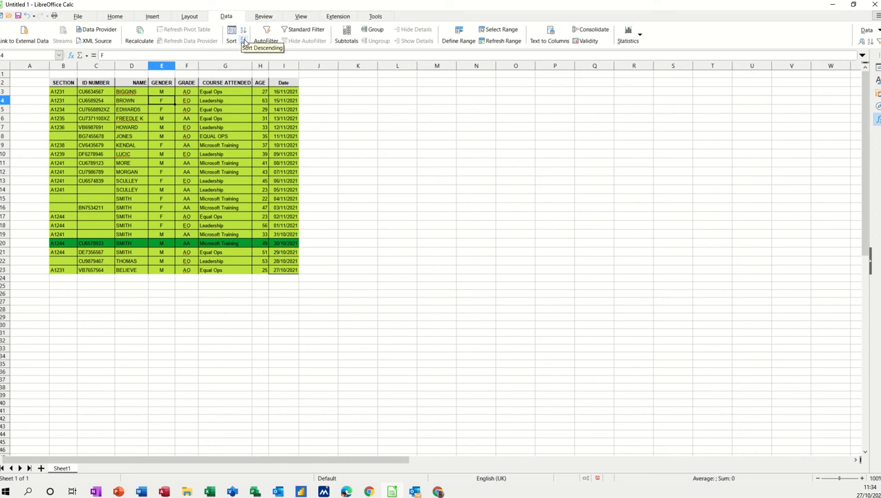
{"action": "mouse_move", "coordinate": [233, 31]}
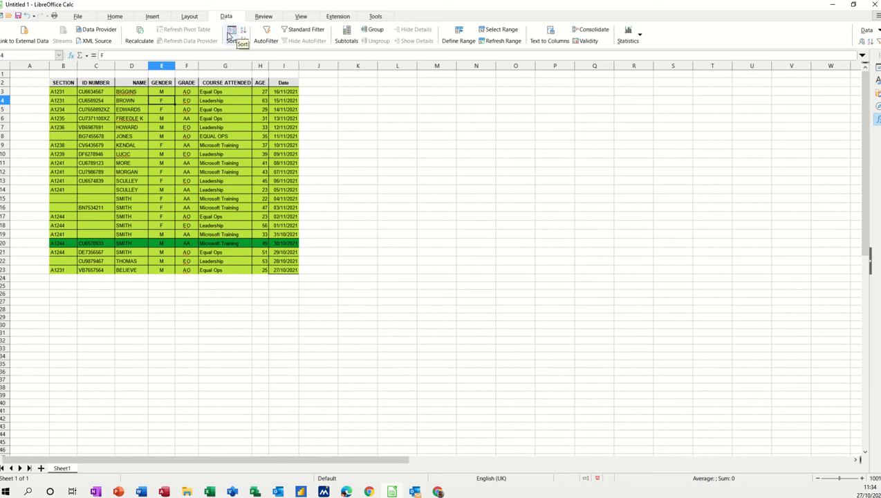
{"action": "left_click", "coordinate": [244, 31]}
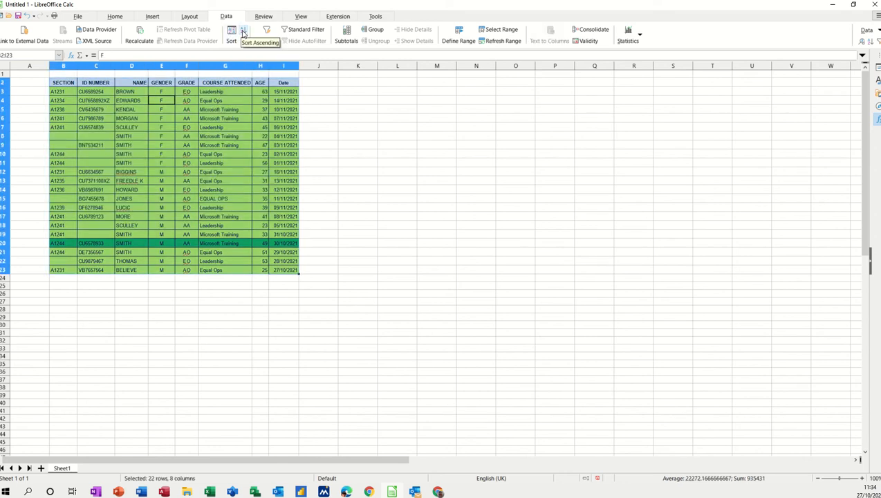
{"action": "mouse_move", "coordinate": [244, 33]}
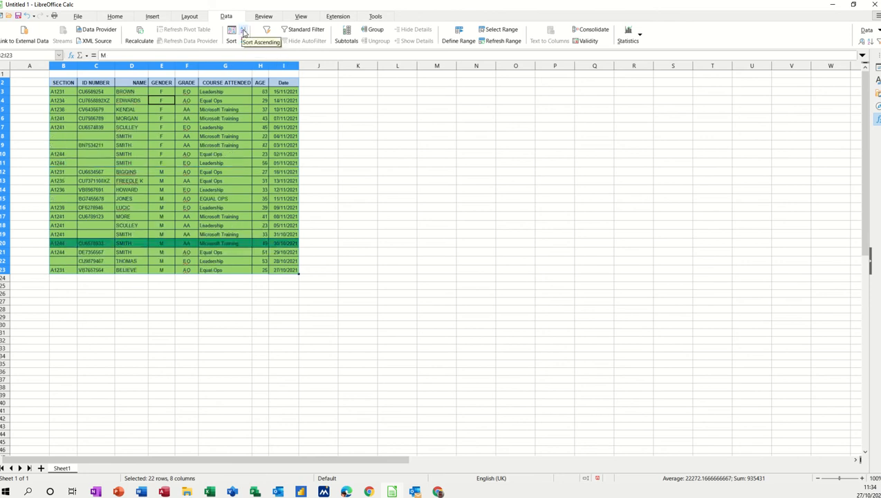
{"action": "mouse_move", "coordinate": [242, 31]}
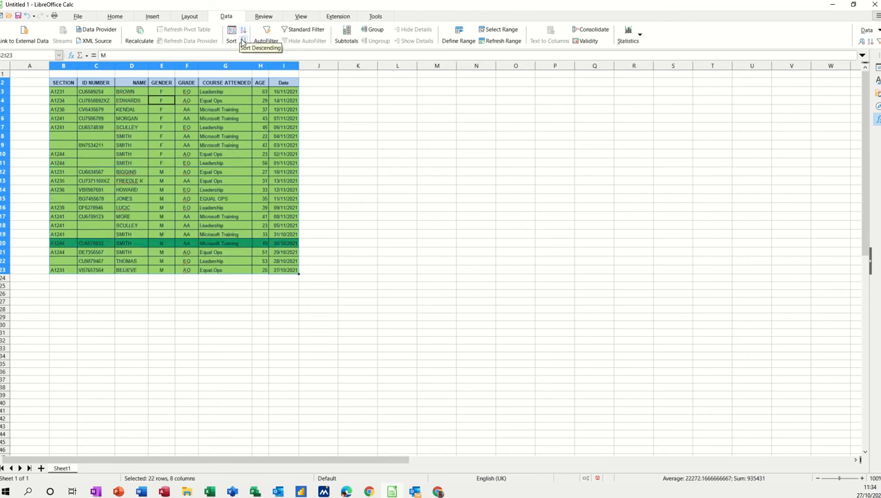
{"action": "left_click", "coordinate": [242, 31]}
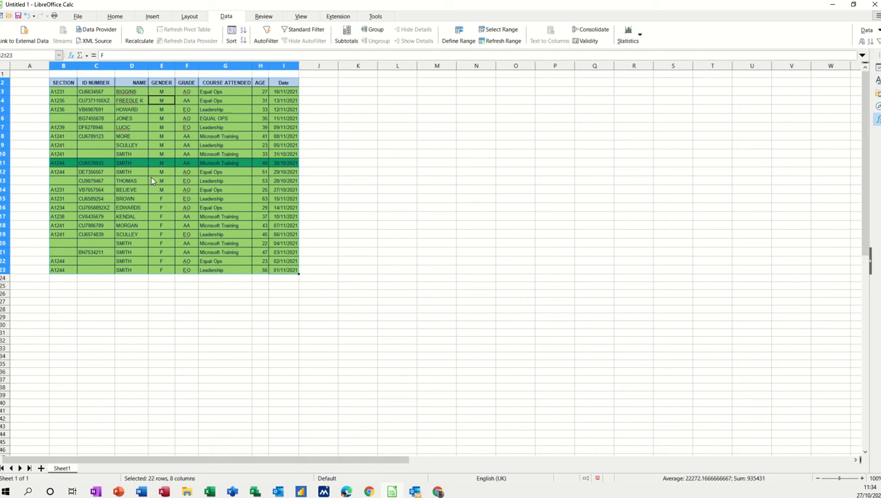
{"action": "mouse_move", "coordinate": [160, 127]}
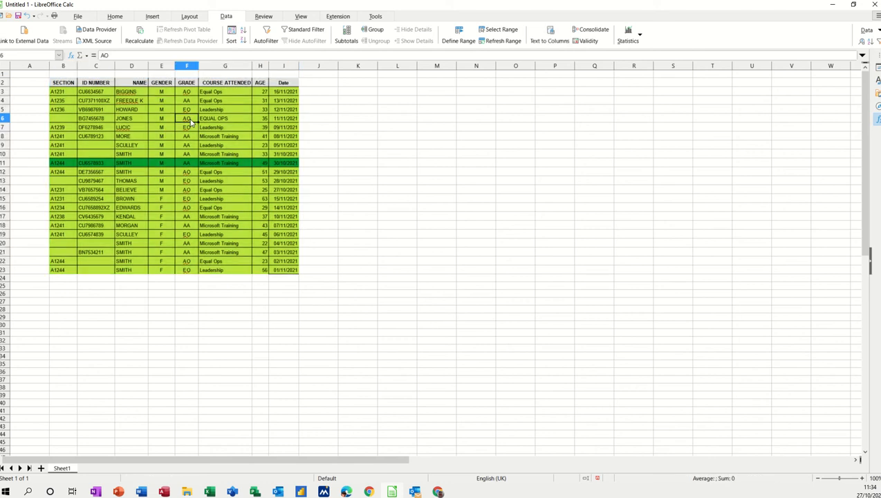
Sort the table by GRADE descending so ED rows come first, then AD, then AA.
{"action": "left_click", "coordinate": [242, 30]}
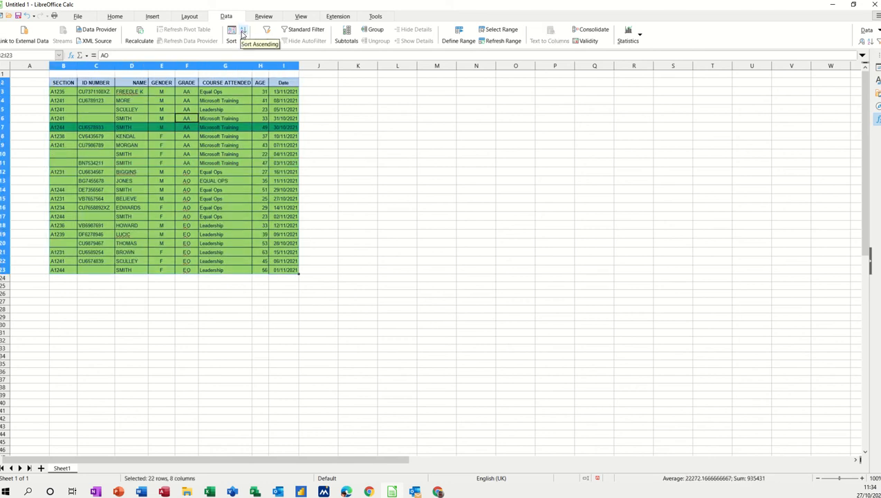
{"action": "left_click", "coordinate": [242, 31]}
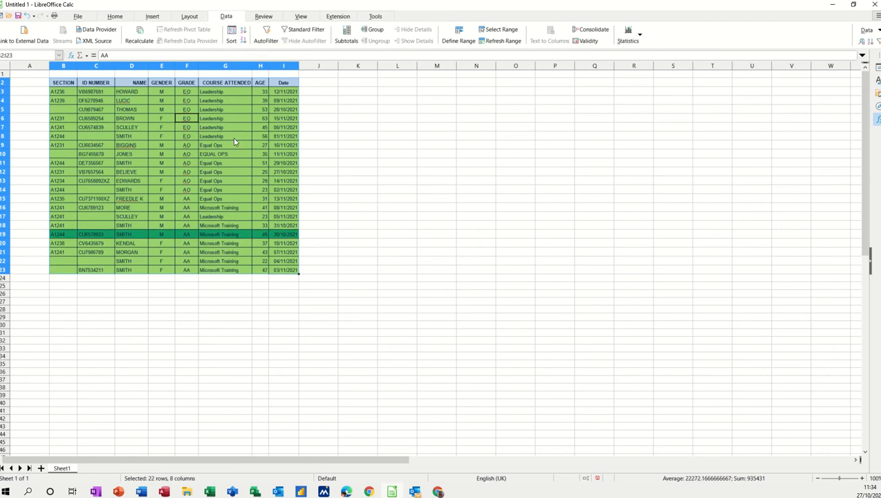
{"action": "mouse_move", "coordinate": [194, 166]}
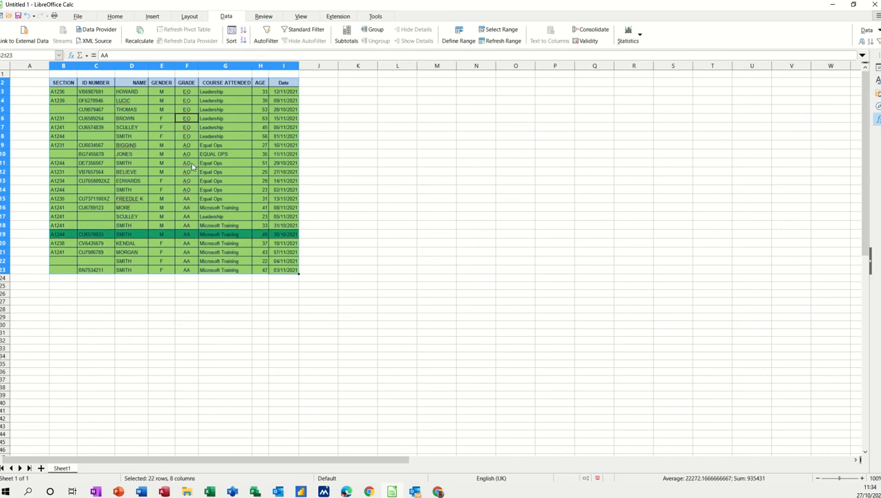
{"action": "mouse_move", "coordinate": [183, 185]}
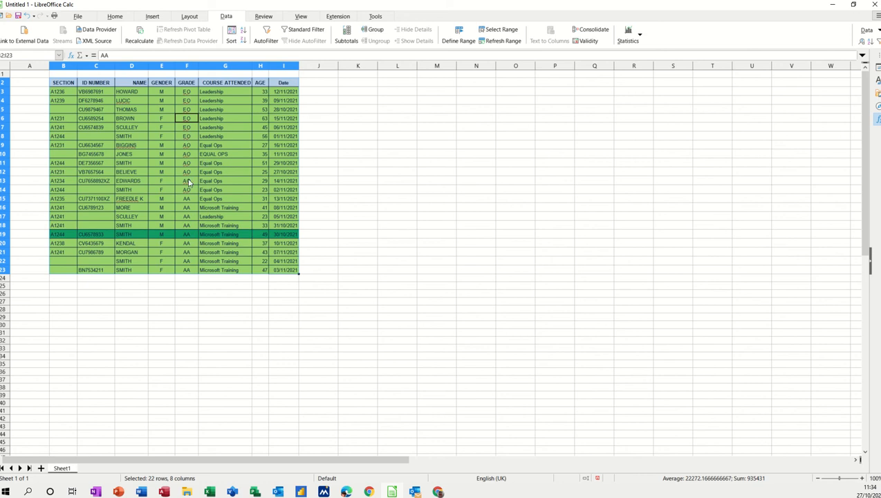
{"action": "mouse_move", "coordinate": [213, 249]}
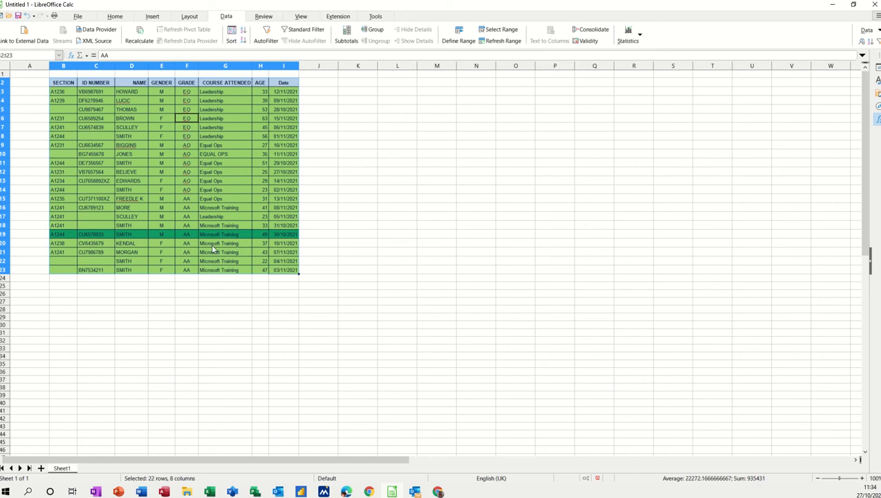
{"action": "mouse_move", "coordinate": [188, 103]}
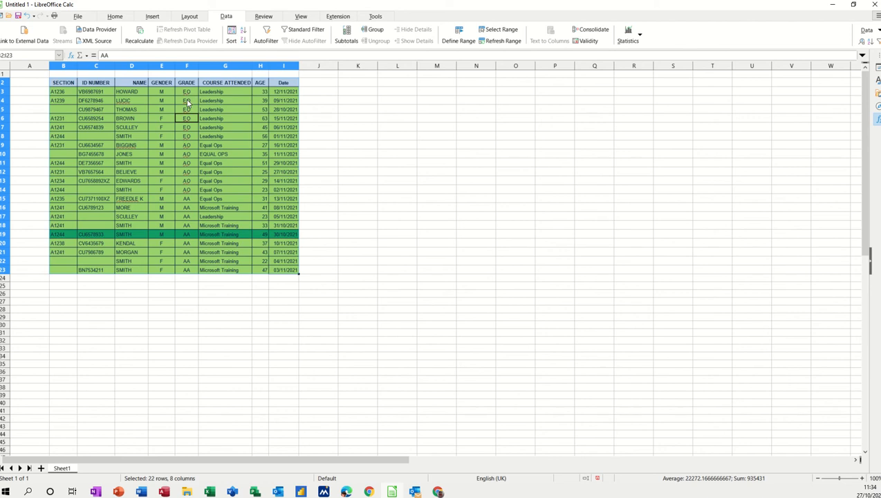
{"action": "mouse_move", "coordinate": [224, 141]}
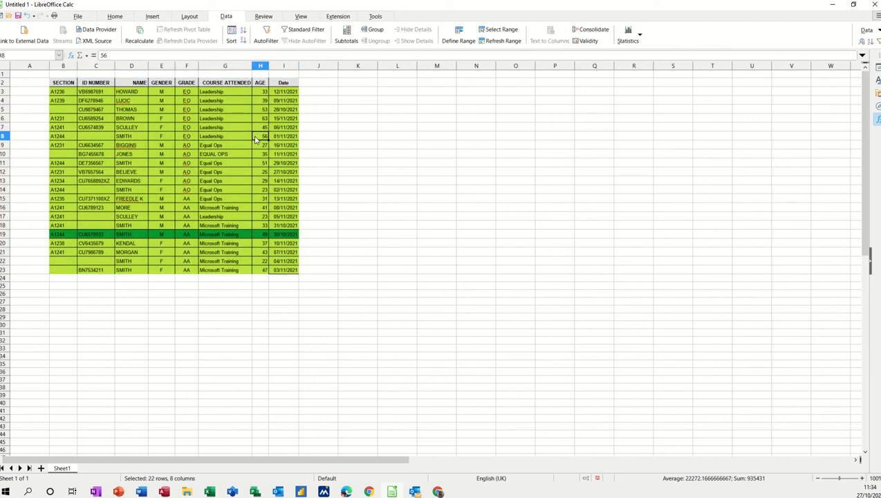
Sort the rows by AGE both ways, then by Date with most recent dates first.
{"action": "left_click", "coordinate": [242, 31]}
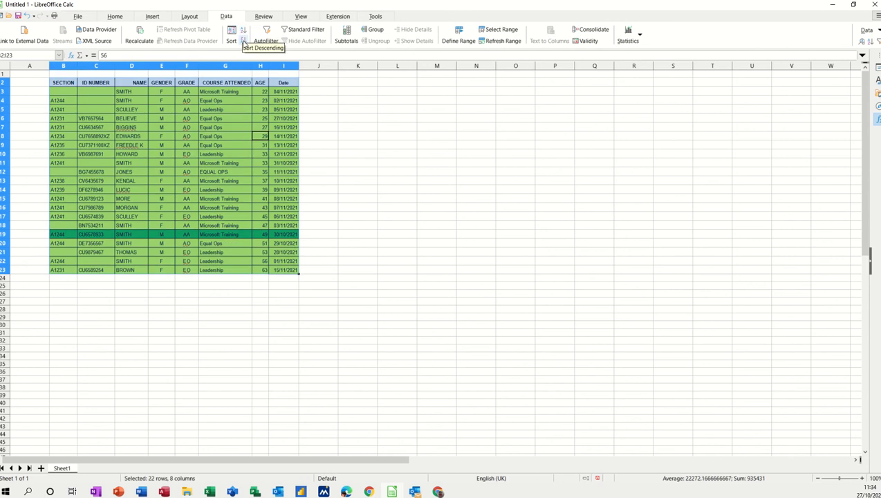
{"action": "left_click", "coordinate": [242, 34]}
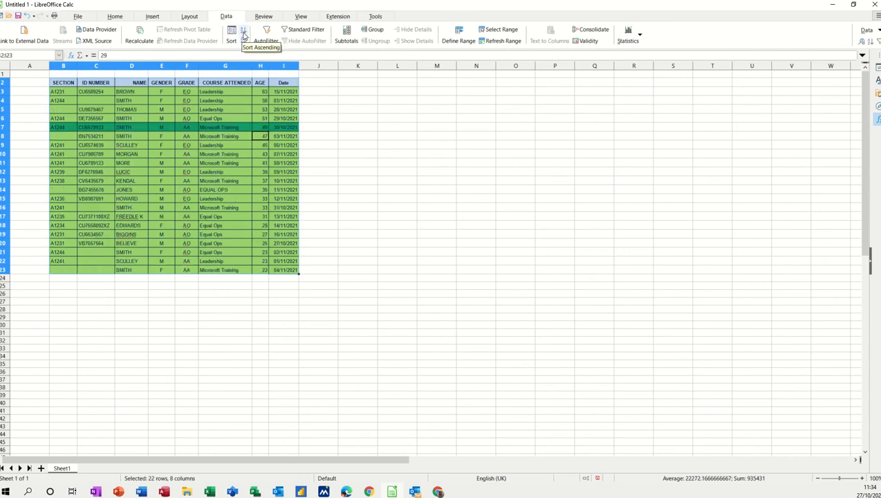
{"action": "left_click", "coordinate": [243, 34]}
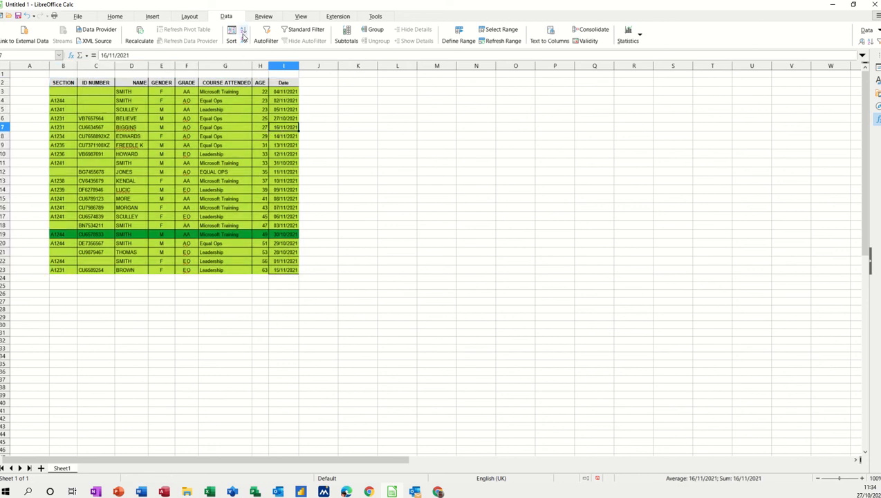
{"action": "left_click", "coordinate": [242, 30]}
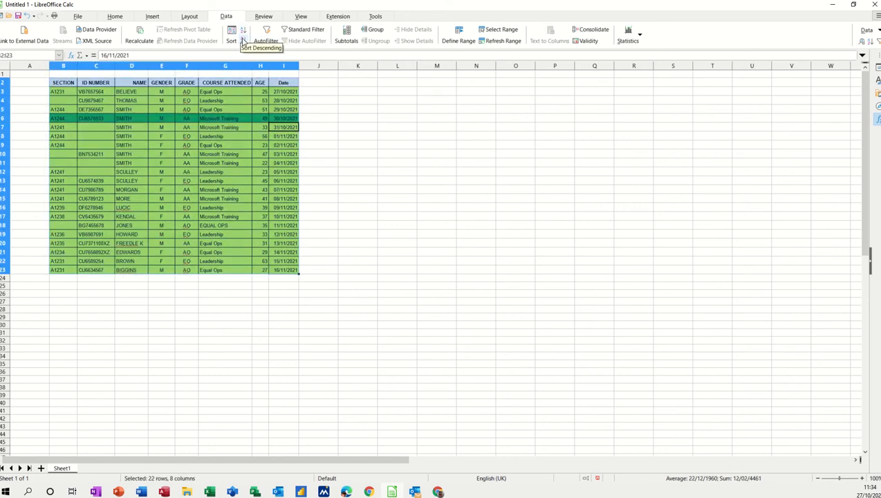
{"action": "left_click", "coordinate": [243, 35]}
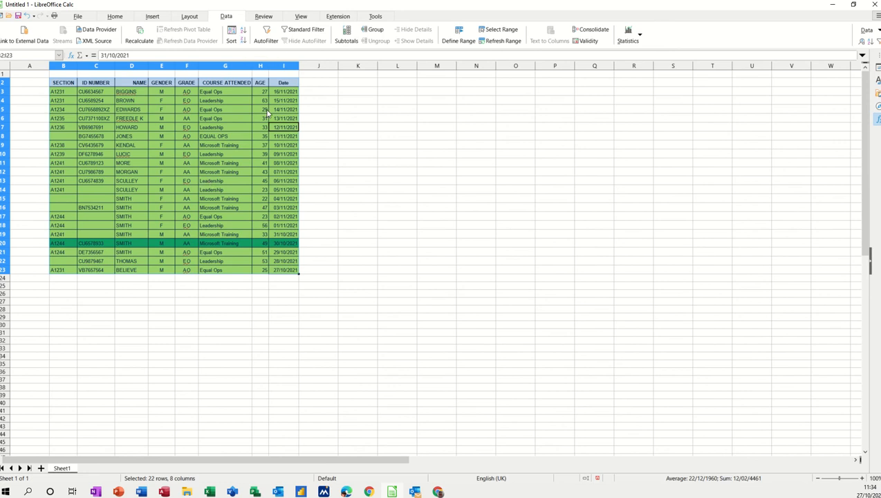
{"action": "mouse_move", "coordinate": [282, 150]}
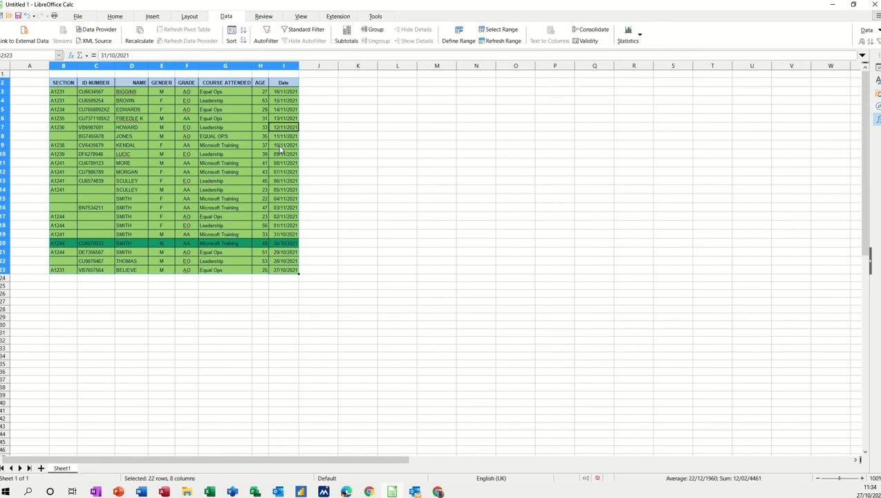
{"action": "mouse_move", "coordinate": [189, 96]}
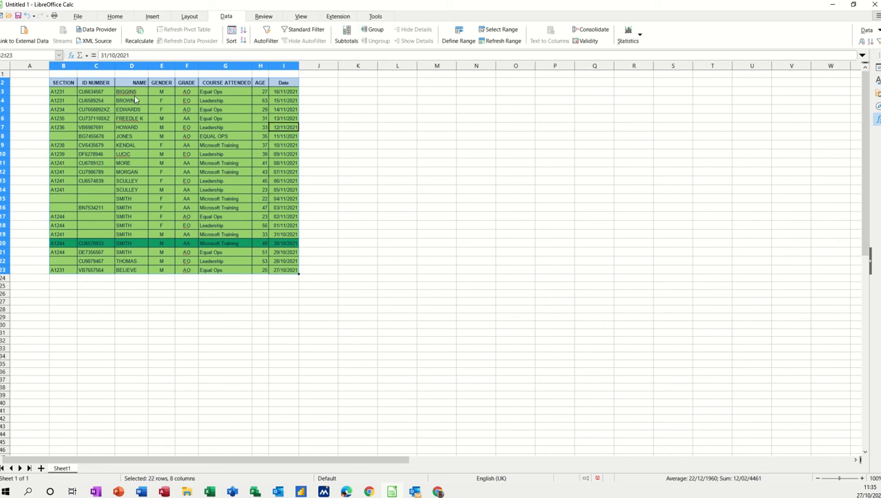
{"action": "mouse_move", "coordinate": [152, 82]}
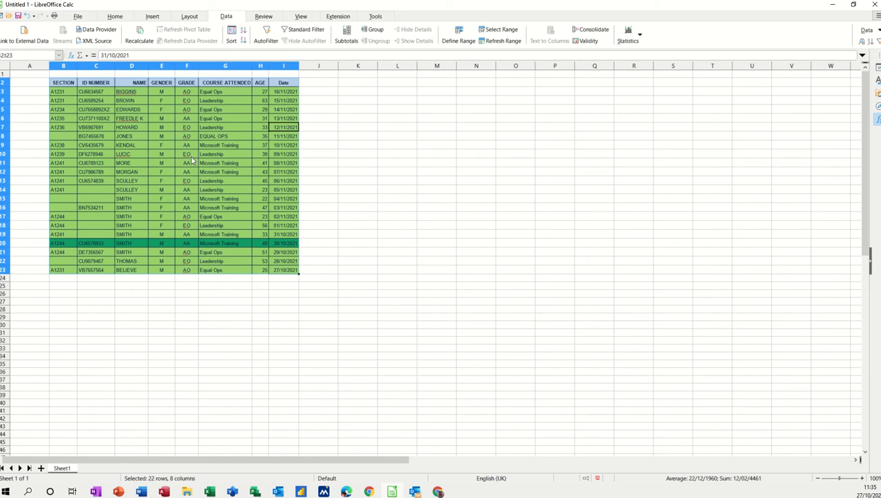
{"action": "mouse_move", "coordinate": [148, 144]}
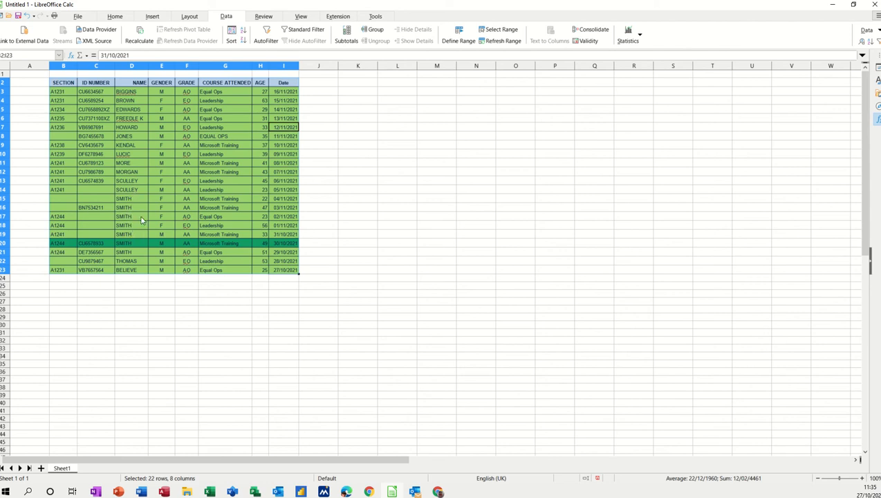
{"action": "mouse_move", "coordinate": [199, 201]}
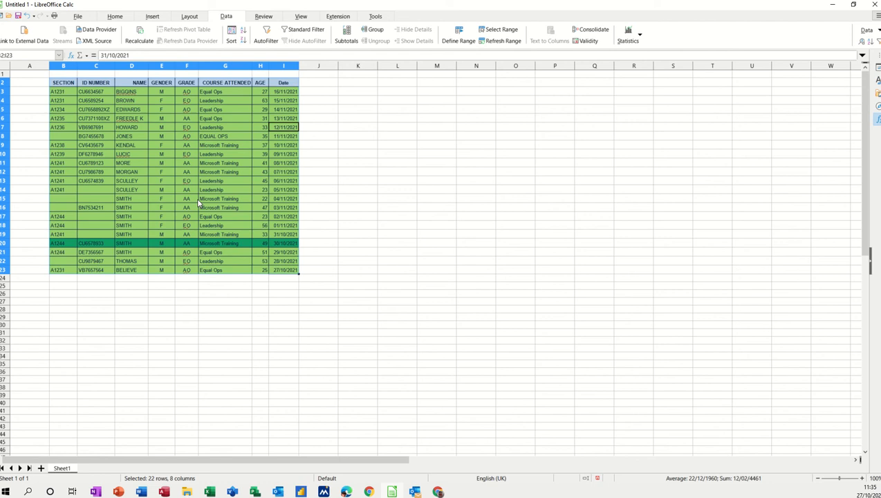
{"action": "mouse_move", "coordinate": [146, 208]}
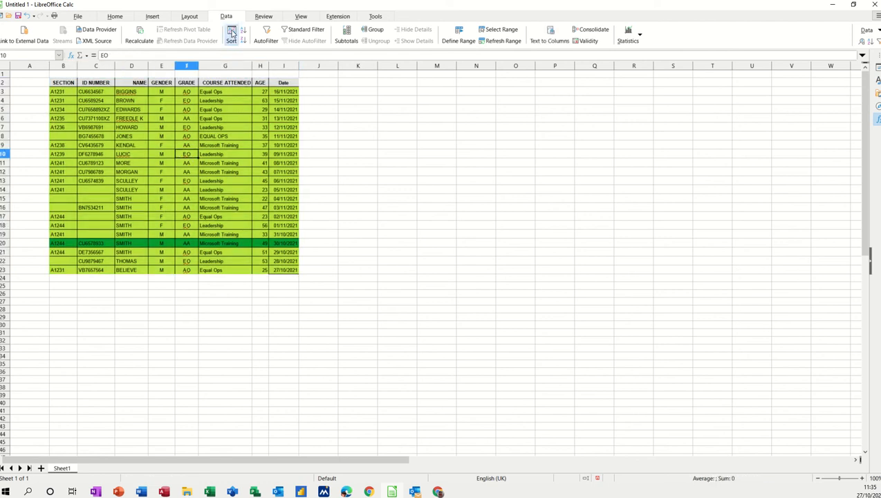
Apply a multi-key sort: NAME, then GENDER, GRADE, COURSE ATTENDED and AGE, all ascending.
{"action": "left_click", "coordinate": [233, 34]}
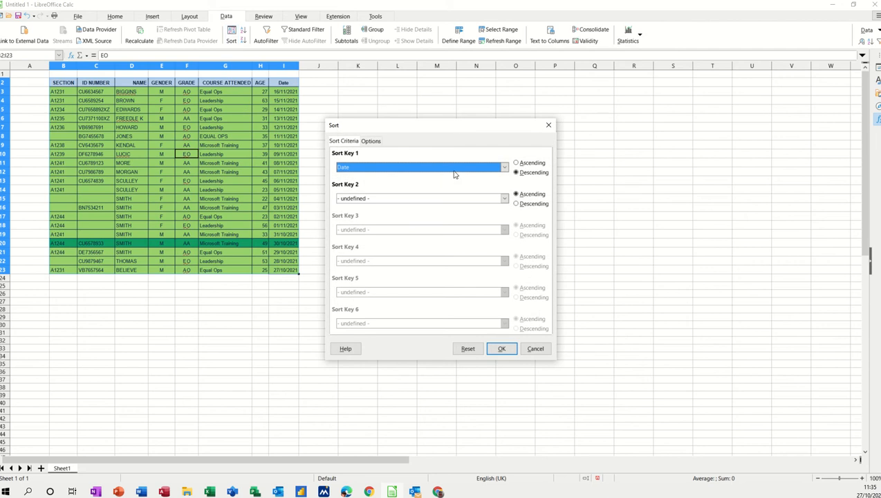
{"action": "left_click", "coordinate": [503, 166]}
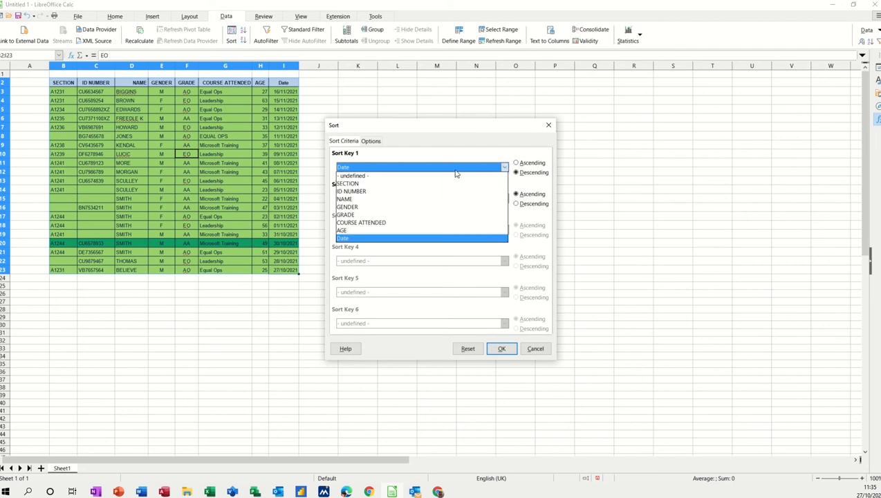
{"action": "left_click", "coordinate": [343, 199]}
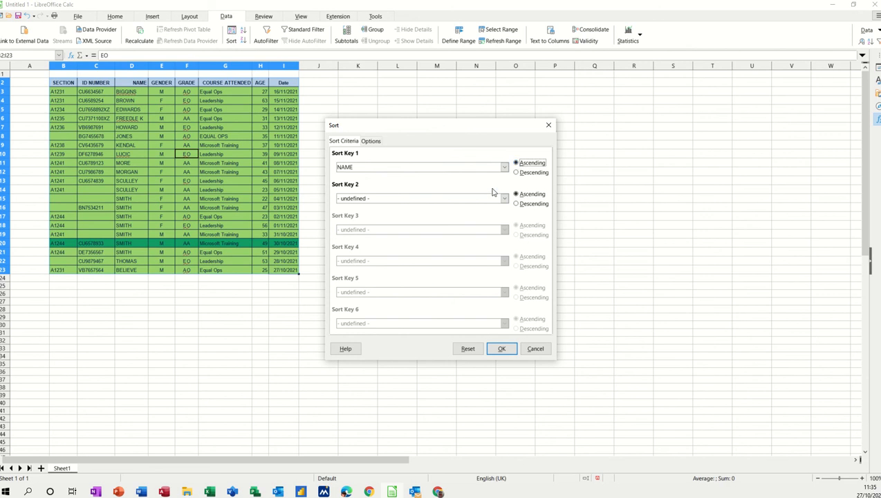
{"action": "left_click", "coordinate": [503, 200]}
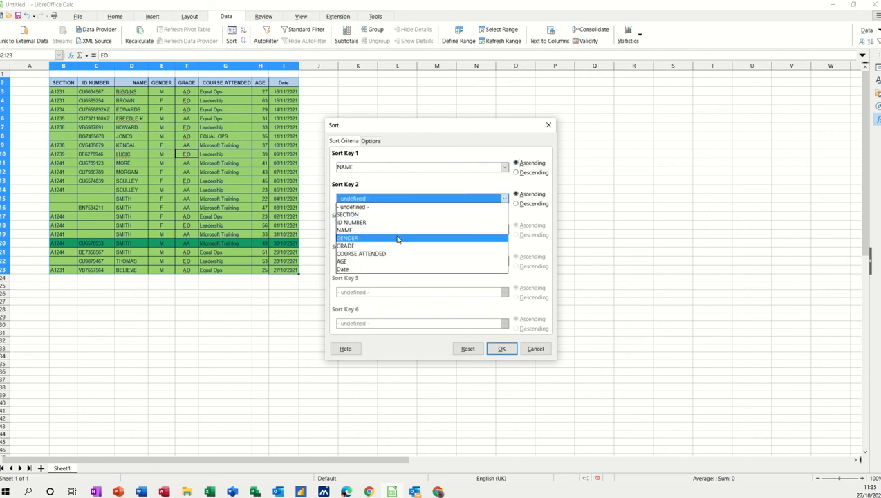
{"action": "left_click", "coordinate": [347, 238]}
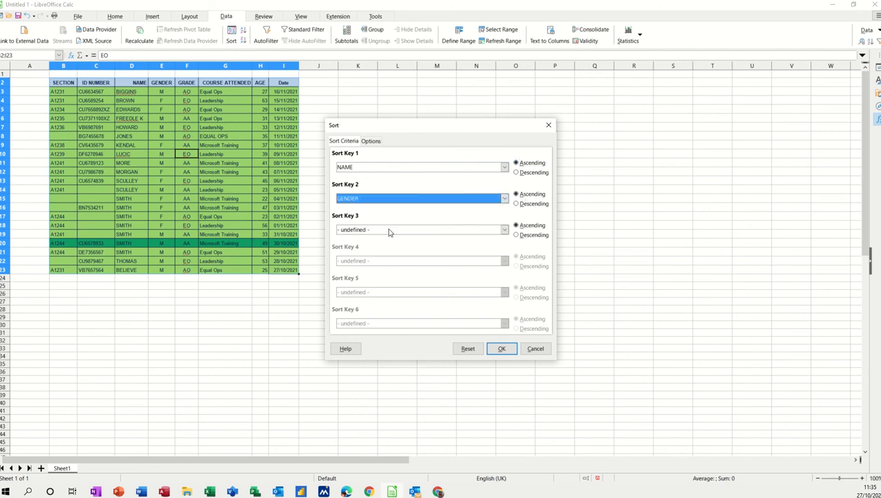
{"action": "left_click", "coordinate": [504, 230]}
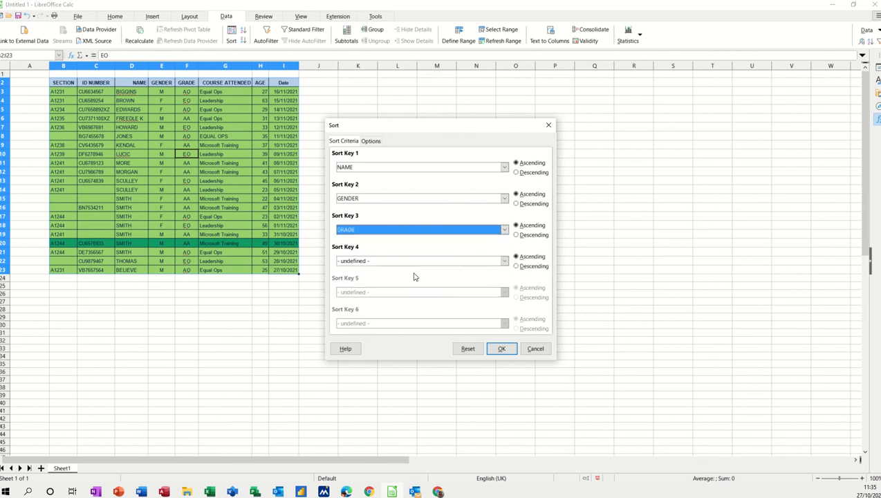
{"action": "left_click", "coordinate": [505, 260]}
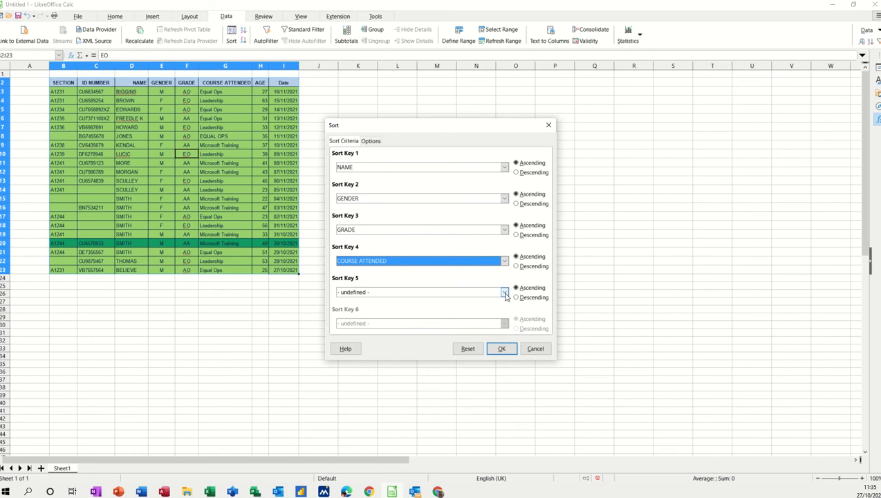
{"action": "left_click", "coordinate": [503, 291]}
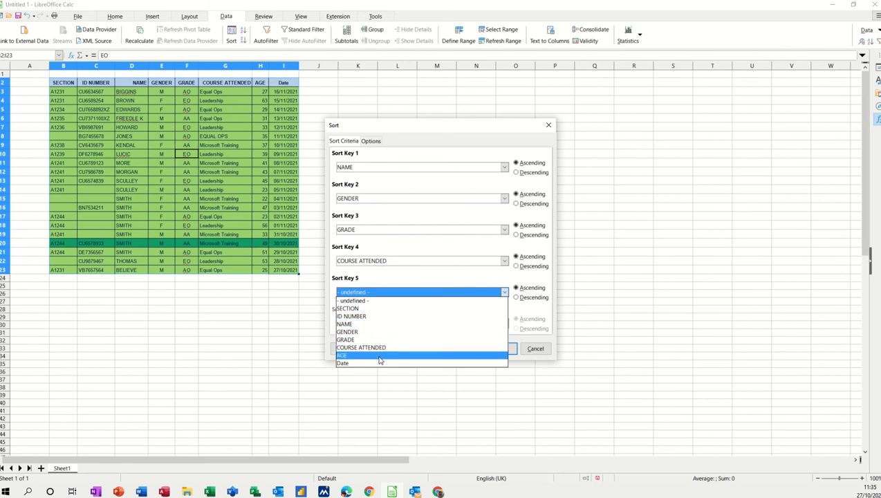
{"action": "left_click", "coordinate": [343, 354]}
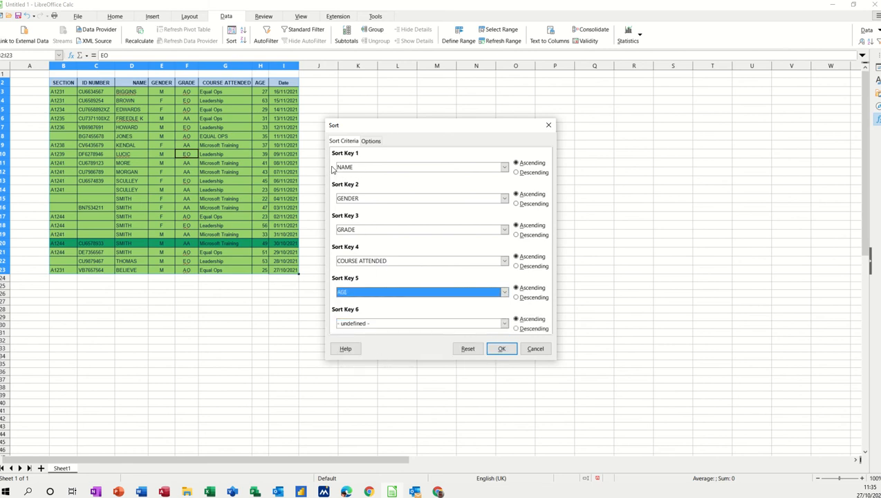
{"action": "mouse_move", "coordinate": [348, 179]}
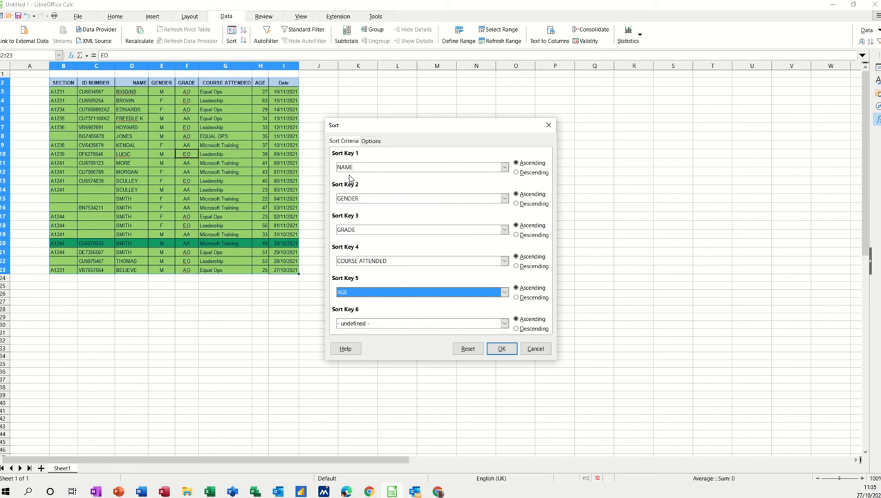
{"action": "mouse_move", "coordinate": [435, 292]}
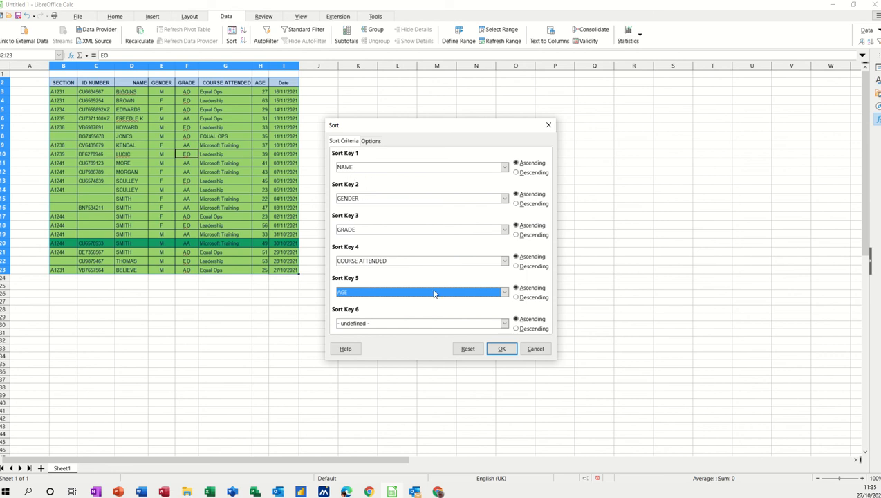
{"action": "left_click", "coordinate": [501, 349]}
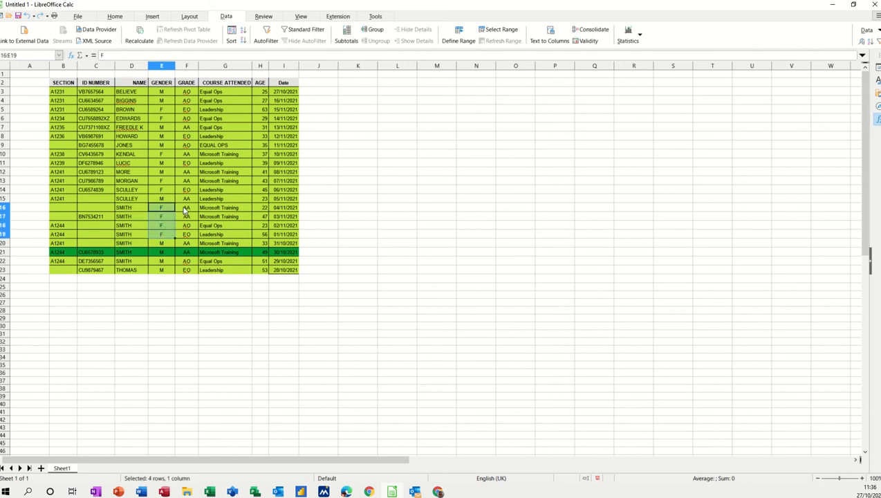
Check the SMITH rows' grades and ages, then review the sort keys and cancel.
{"action": "left_click_drag", "start_coordinate": [187, 207], "coordinate": [225, 215]}
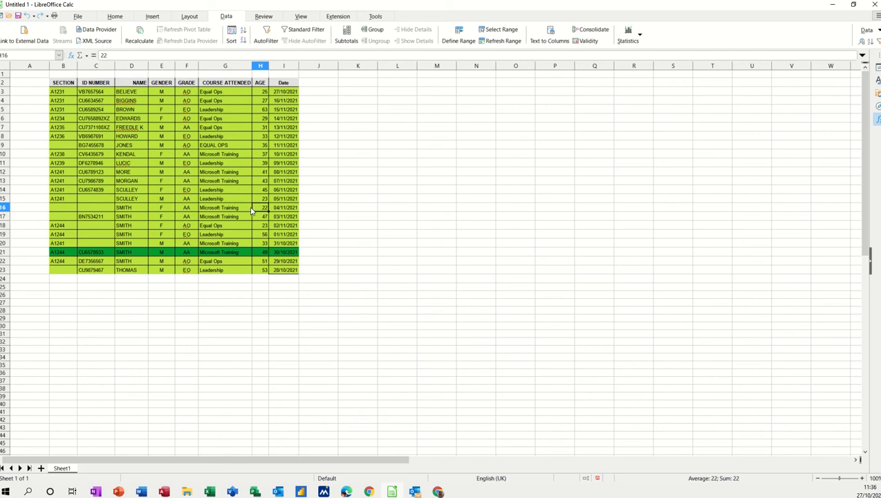
{"action": "left_click", "coordinate": [225, 215]}
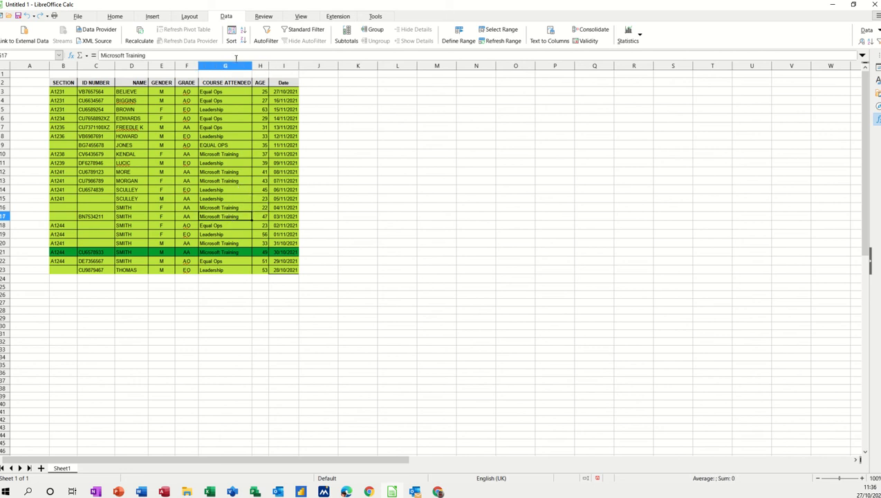
{"action": "left_click", "coordinate": [231, 31]}
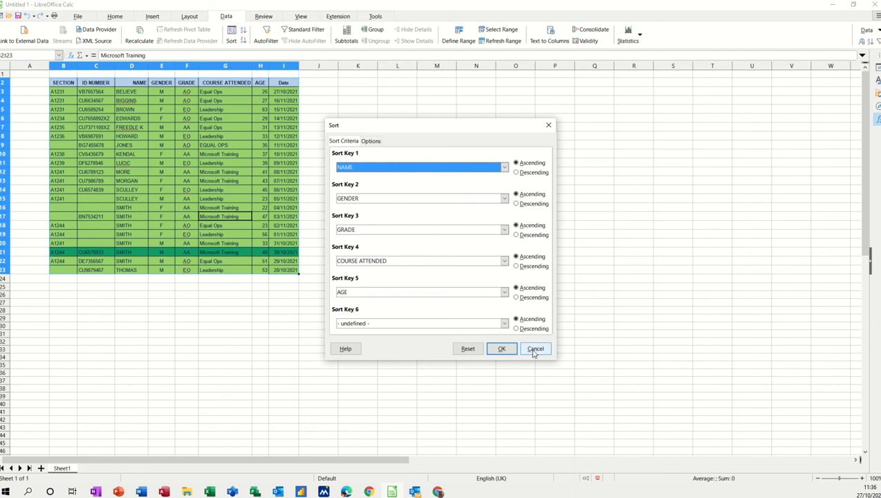
{"action": "left_click", "coordinate": [535, 349]}
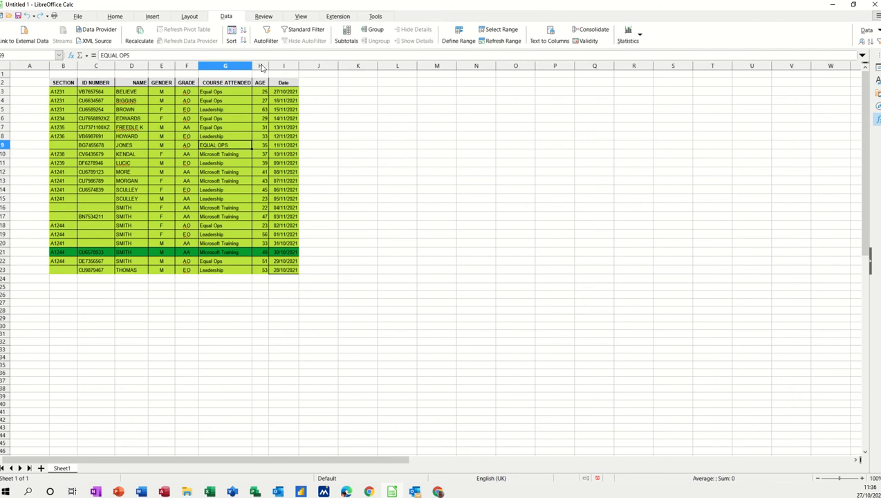
{"action": "mouse_move", "coordinate": [266, 30]}
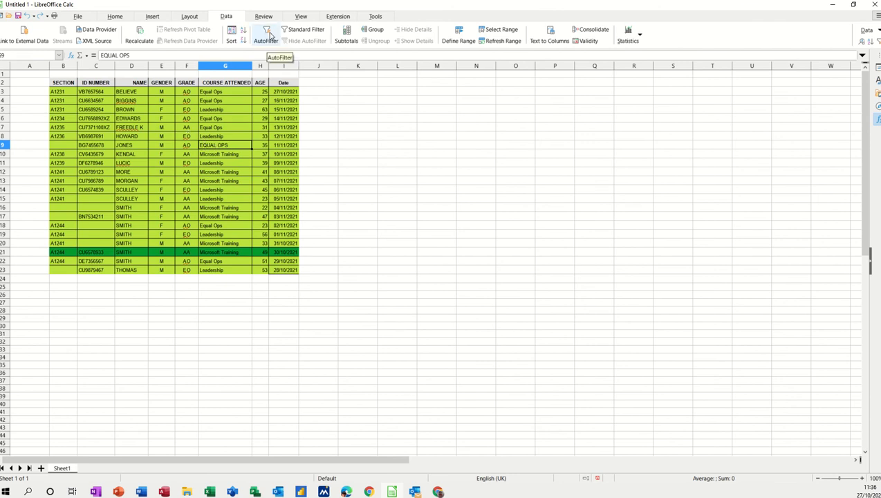
{"action": "left_click", "coordinate": [265, 33]}
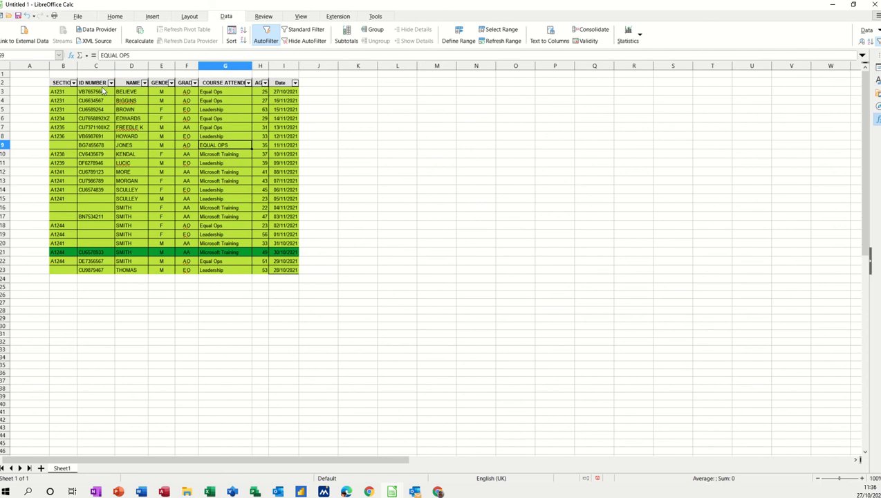
{"action": "mouse_move", "coordinate": [238, 109]}
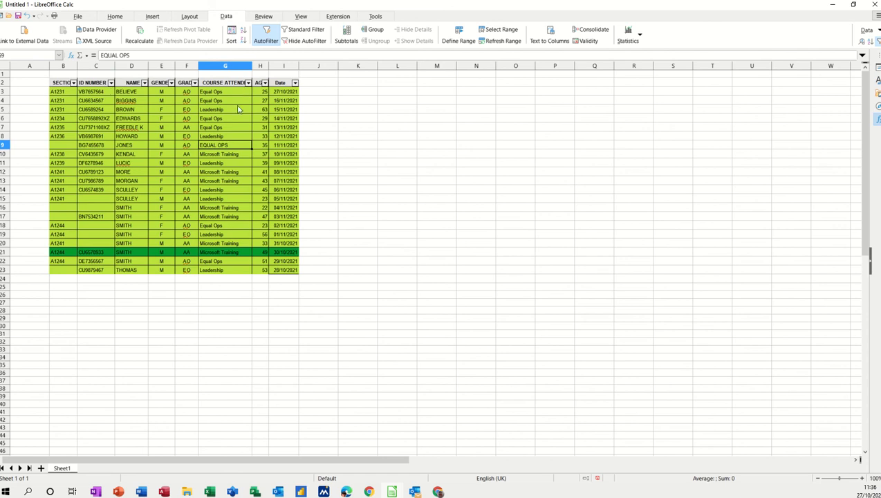
{"action": "left_click", "coordinate": [249, 83]}
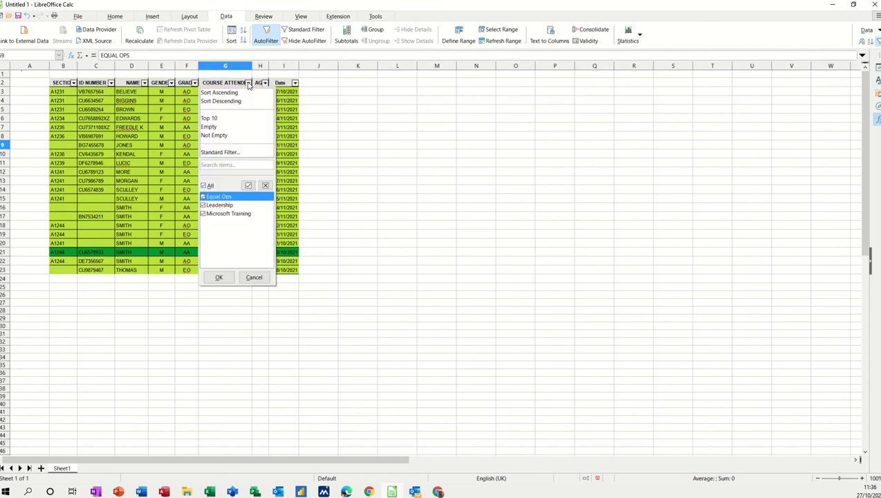
{"action": "mouse_move", "coordinate": [220, 152]}
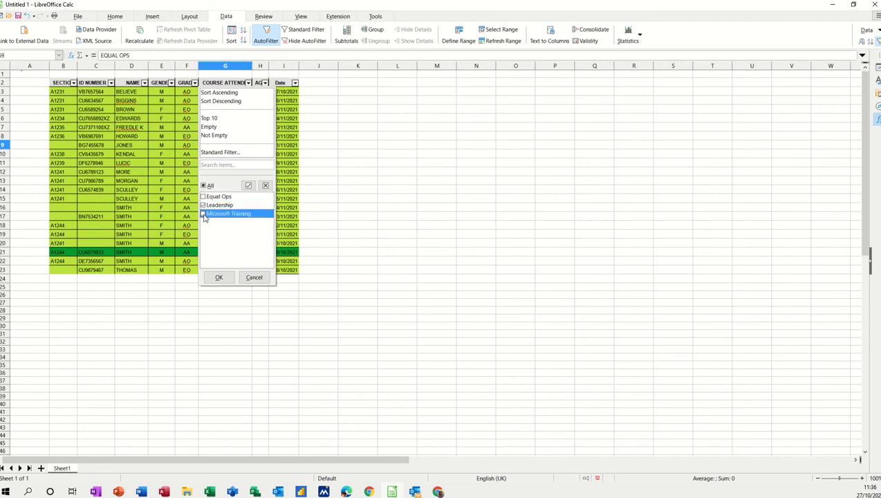
{"action": "left_click", "coordinate": [218, 277]}
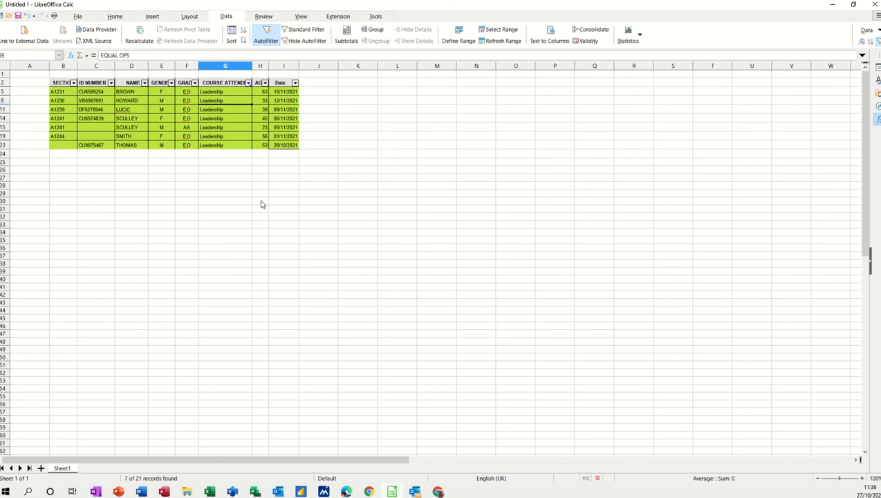
{"action": "mouse_move", "coordinate": [238, 111]}
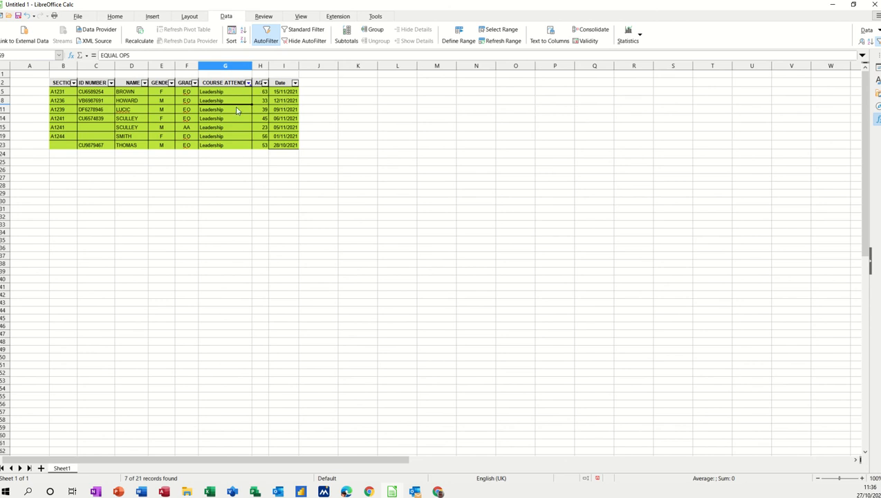
{"action": "mouse_move", "coordinate": [124, 484]}
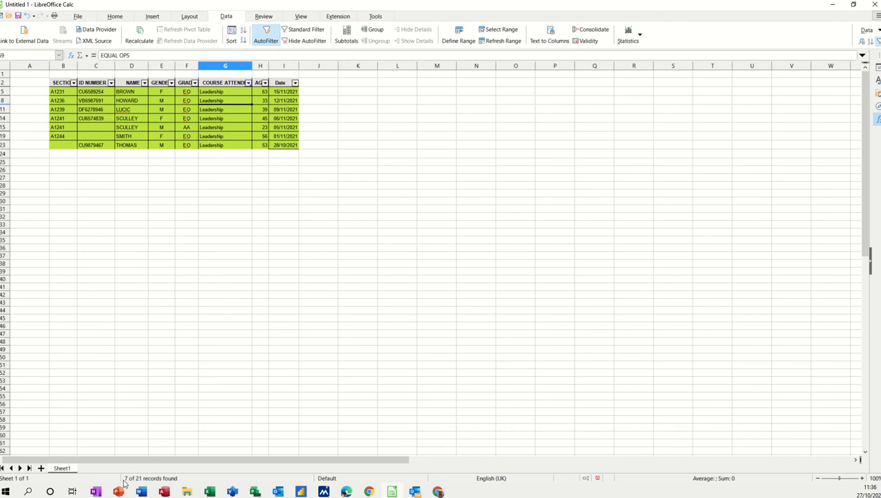
{"action": "mouse_move", "coordinate": [139, 481]}
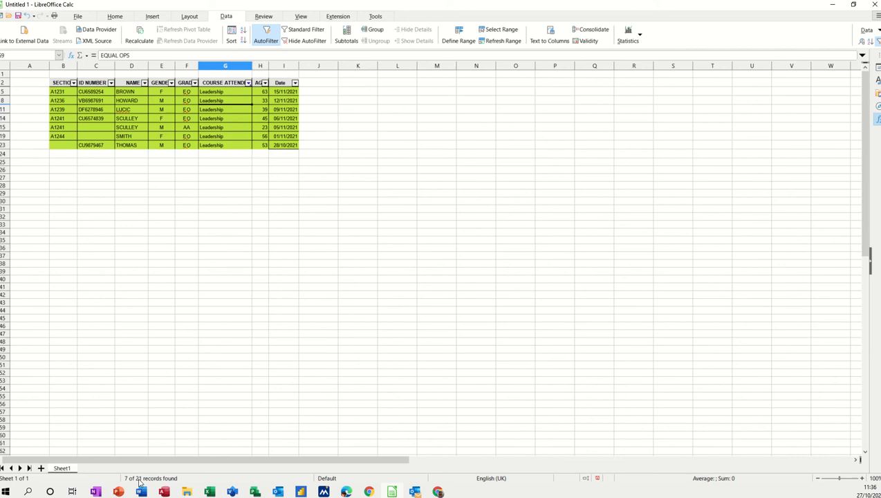
{"action": "mouse_move", "coordinate": [216, 137]}
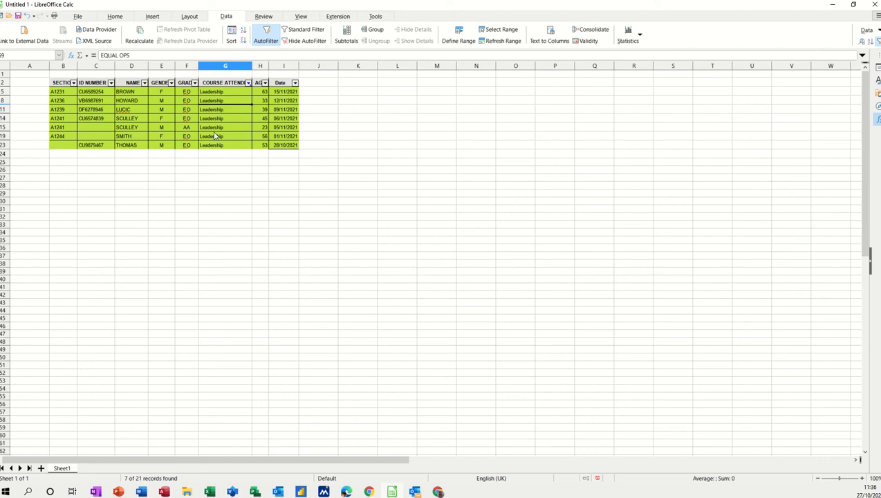
{"action": "left_click", "coordinate": [249, 83]}
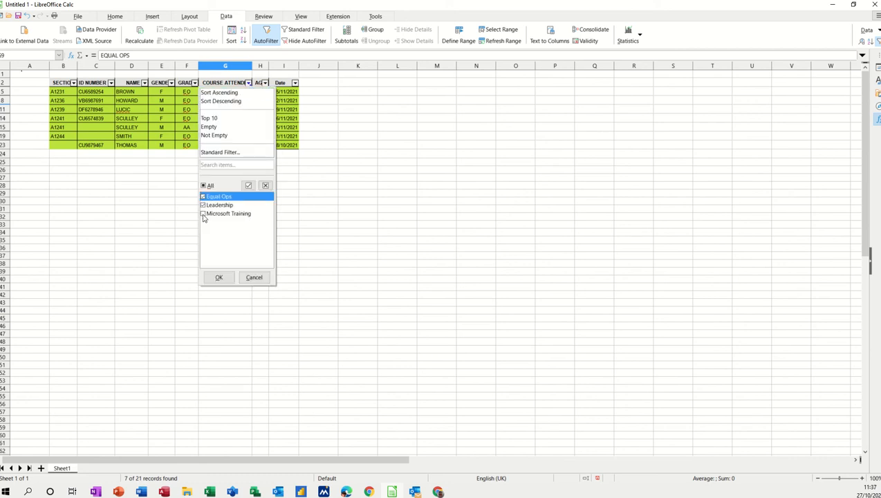
{"action": "left_click", "coordinate": [219, 276]}
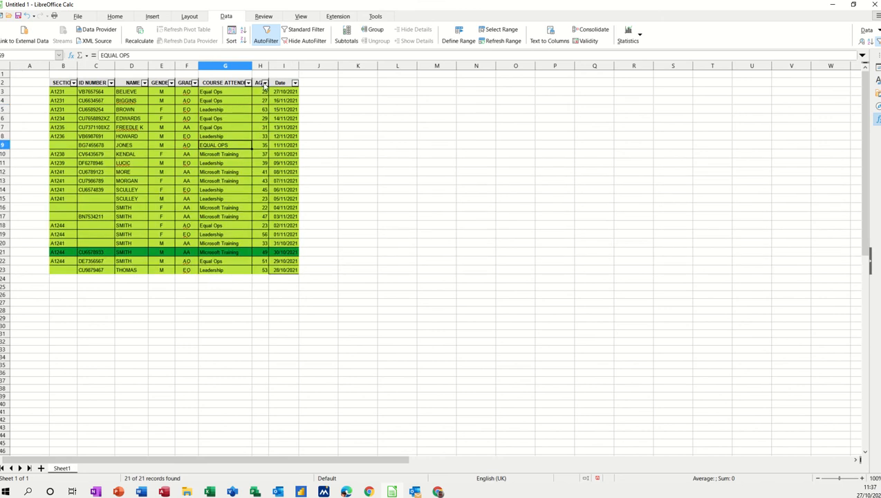
Filter the AGE column's AutoFilter down to a single age.
{"action": "left_click", "coordinate": [261, 83]}
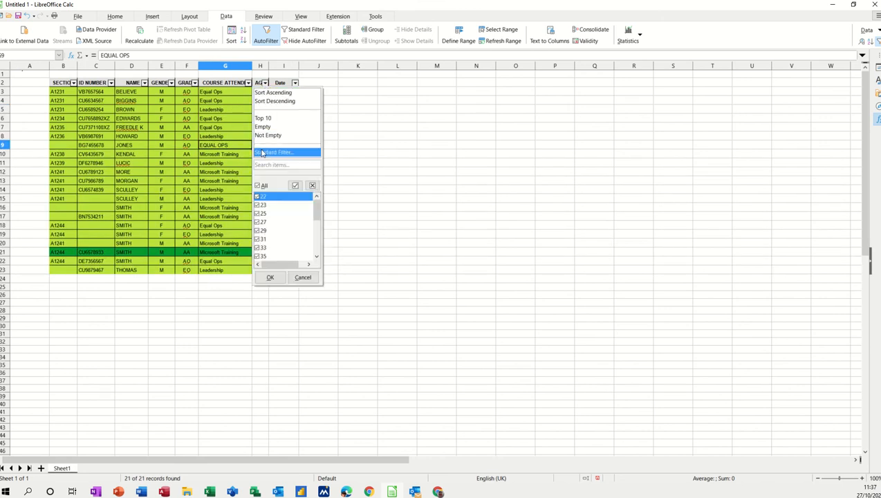
{"action": "mouse_move", "coordinate": [229, 102]}
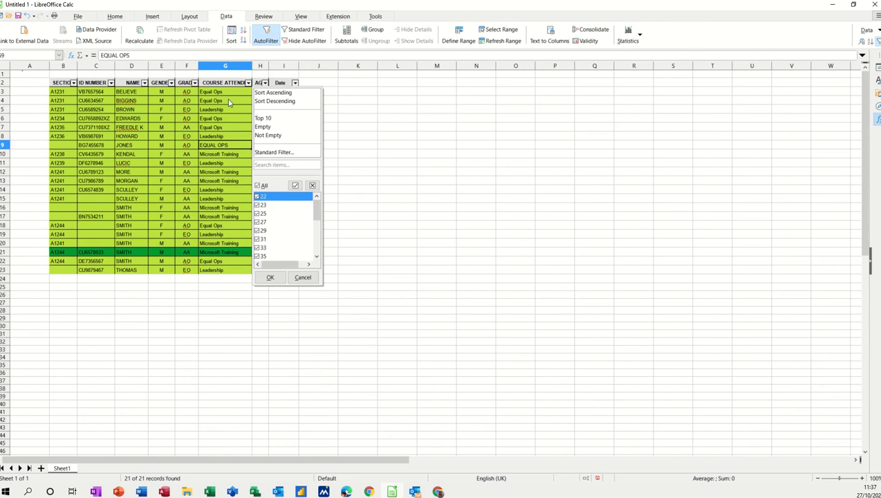
{"action": "mouse_move", "coordinate": [260, 219]}
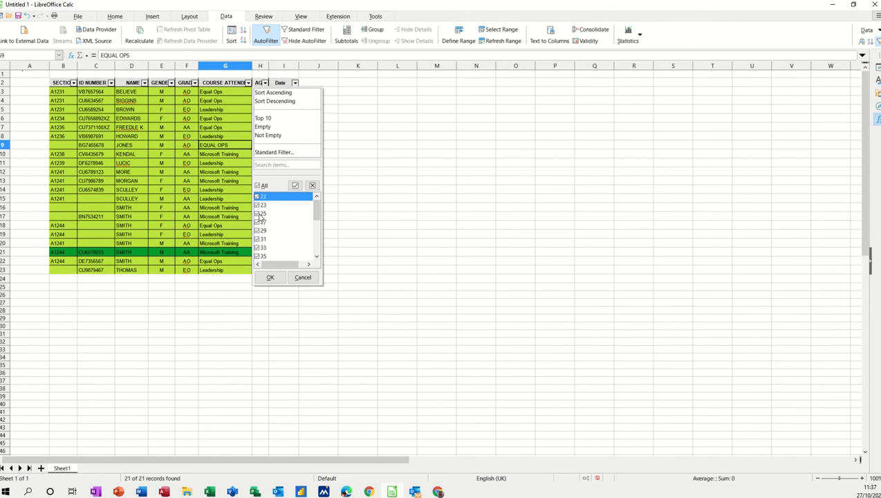
{"action": "left_click", "coordinate": [257, 185]}
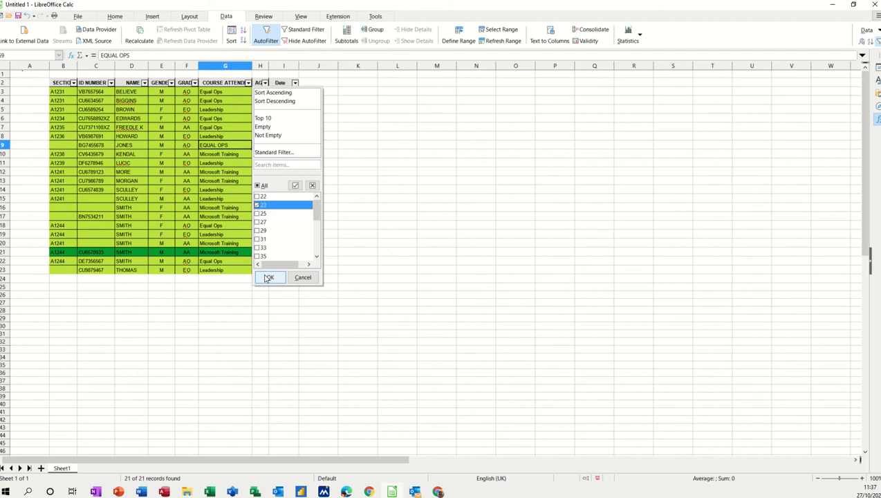
{"action": "left_click", "coordinate": [269, 277]}
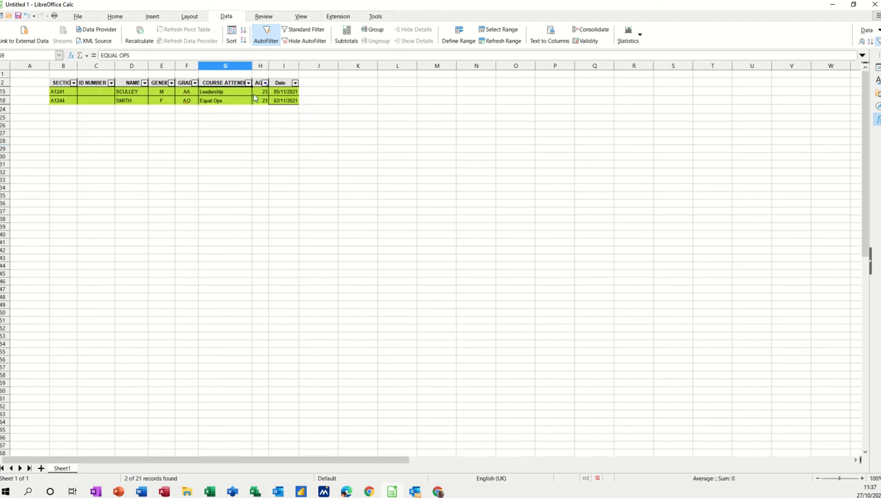
Restore all ages in the AGE AutoFilter and reopen its filter options.
{"action": "left_click", "coordinate": [262, 83]}
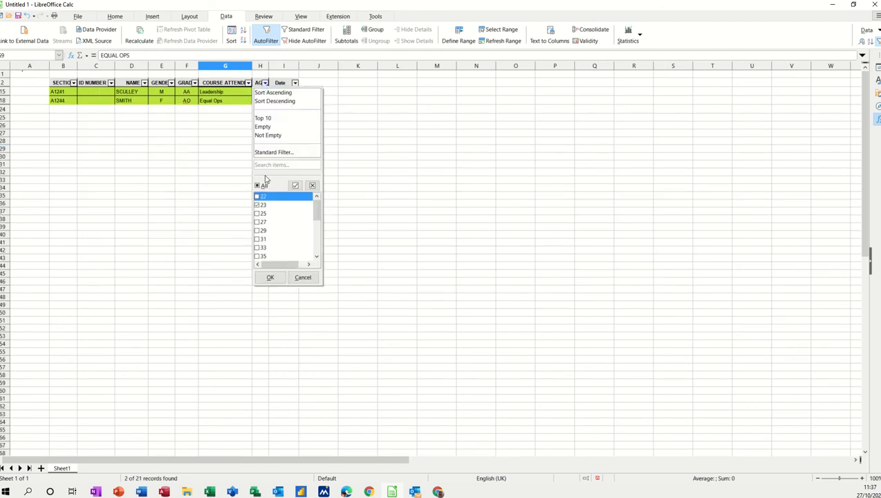
{"action": "left_click", "coordinate": [257, 186]}
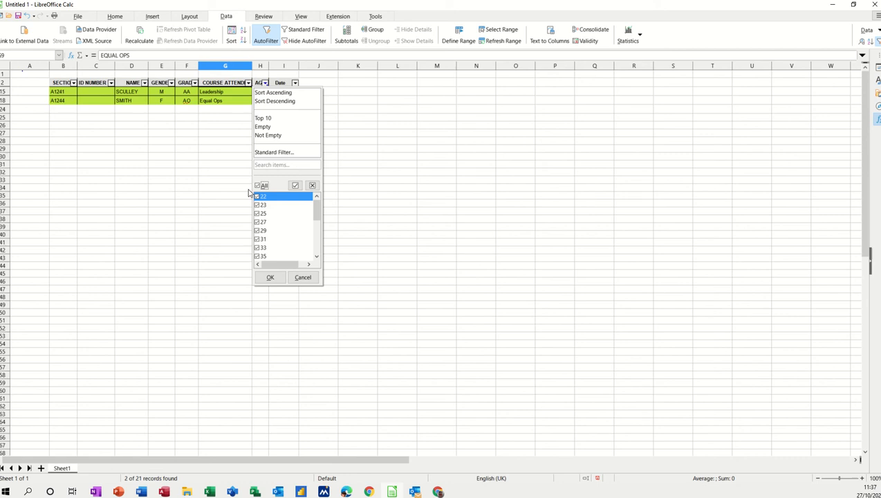
{"action": "left_click", "coordinate": [257, 185]}
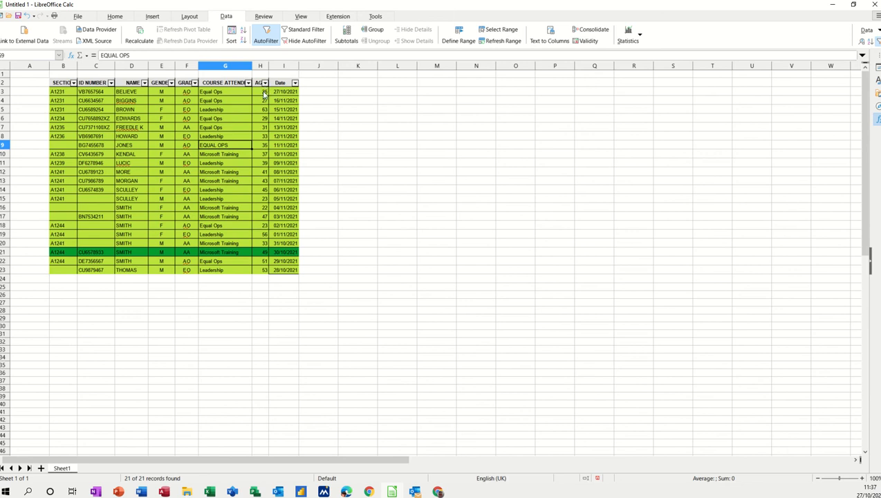
{"action": "left_click", "coordinate": [261, 83]}
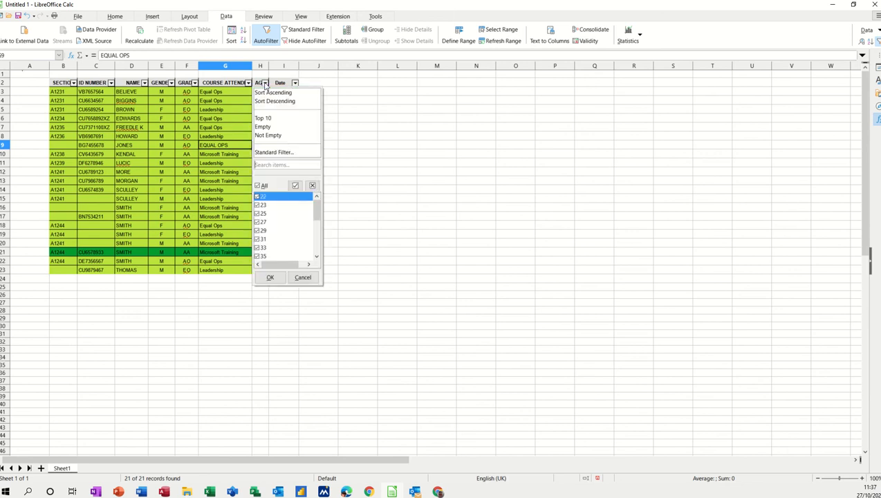
{"action": "mouse_move", "coordinate": [268, 135]}
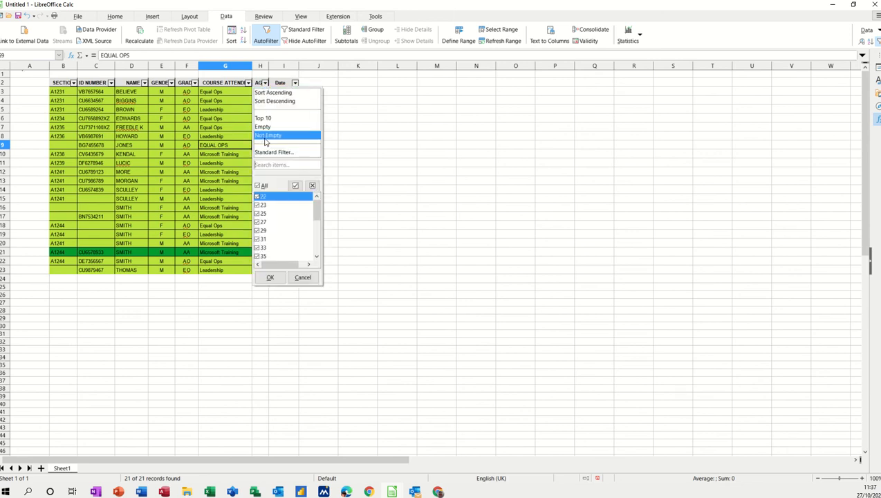
{"action": "mouse_move", "coordinate": [272, 153]}
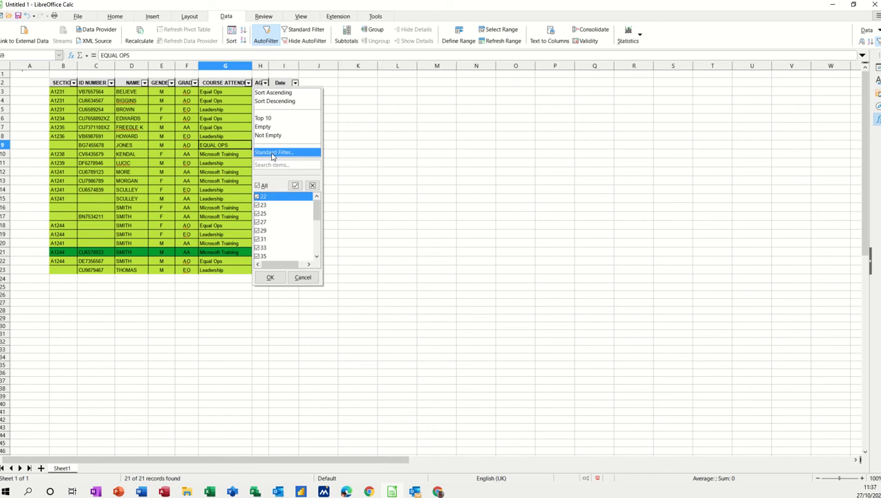
Apply a Standard Filter of AGE > 50 AND AGE < 60, leaving three records.
{"action": "left_click", "coordinate": [273, 152]}
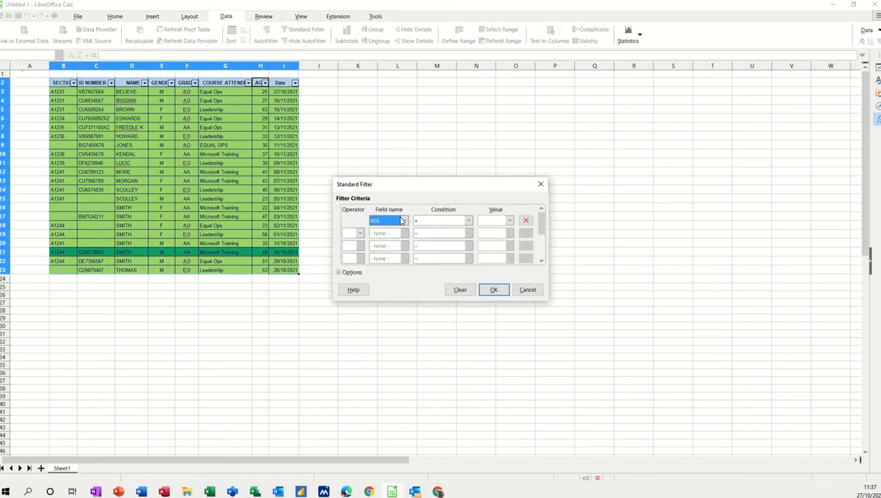
{"action": "left_click", "coordinate": [468, 220]}
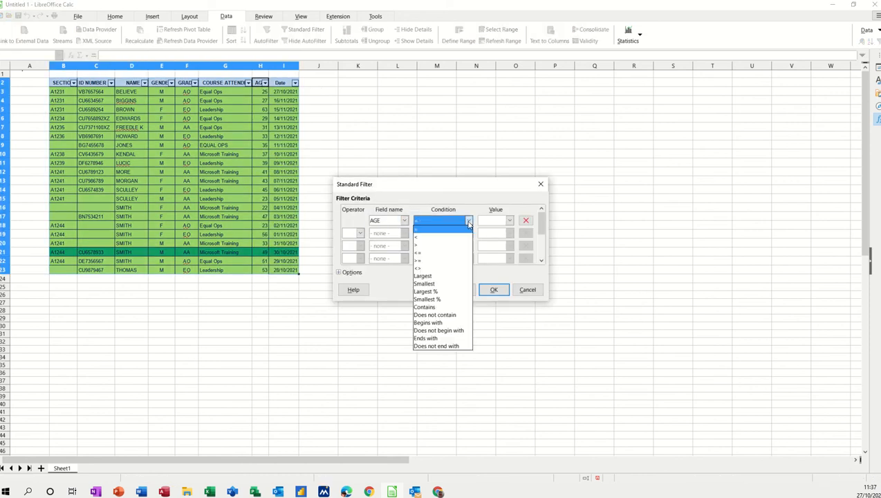
{"action": "left_click", "coordinate": [440, 228]}
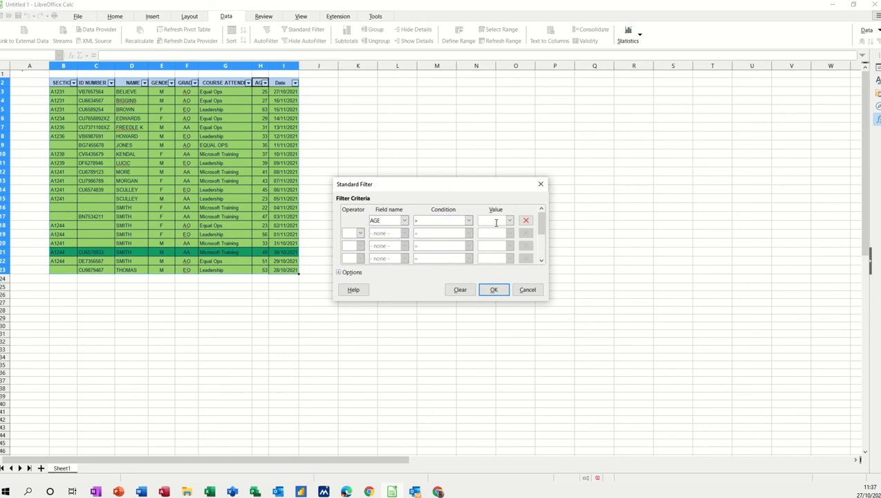
{"action": "type", "text": "50"}
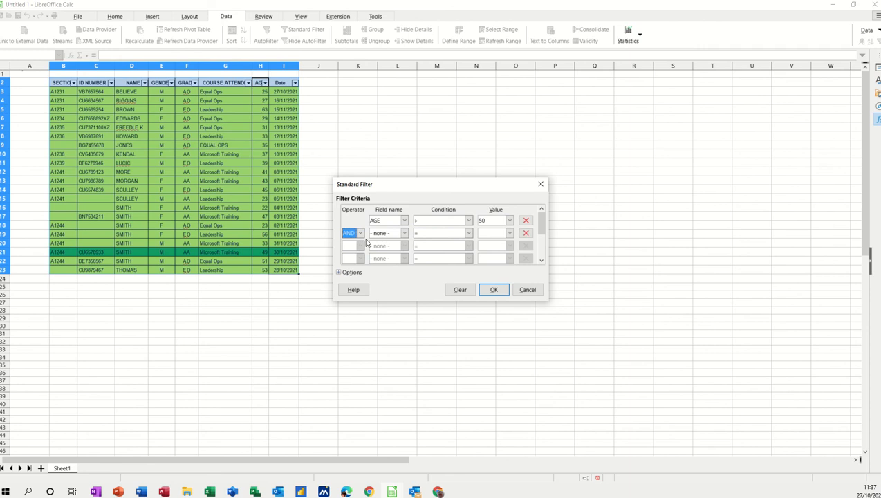
{"action": "left_click", "coordinate": [404, 232]}
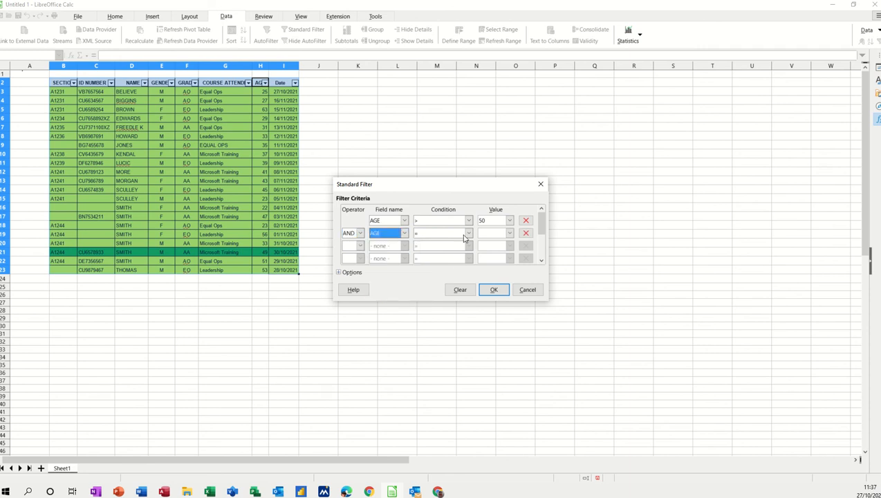
{"action": "left_click", "coordinate": [468, 232]}
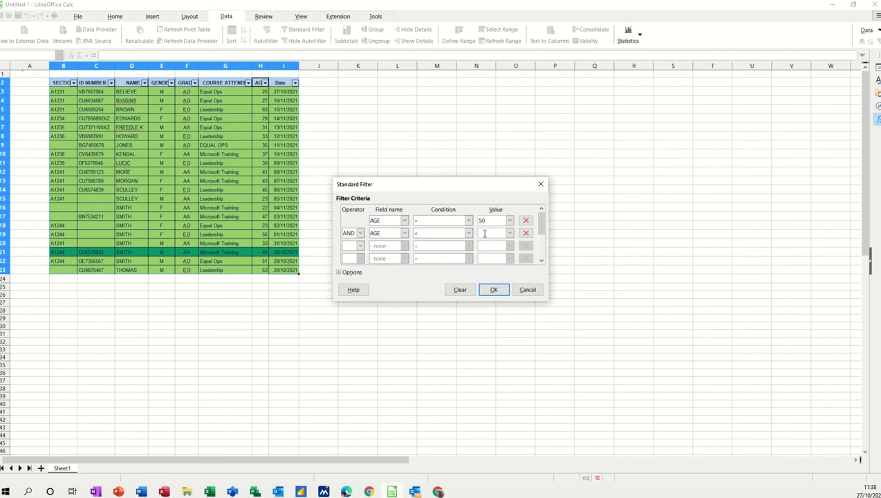
{"action": "type", "text": "60"}
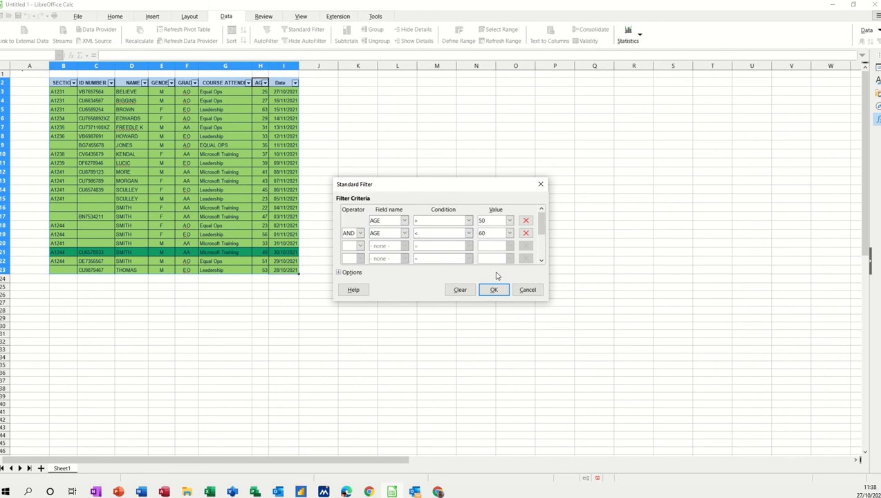
{"action": "left_click", "coordinate": [492, 289]}
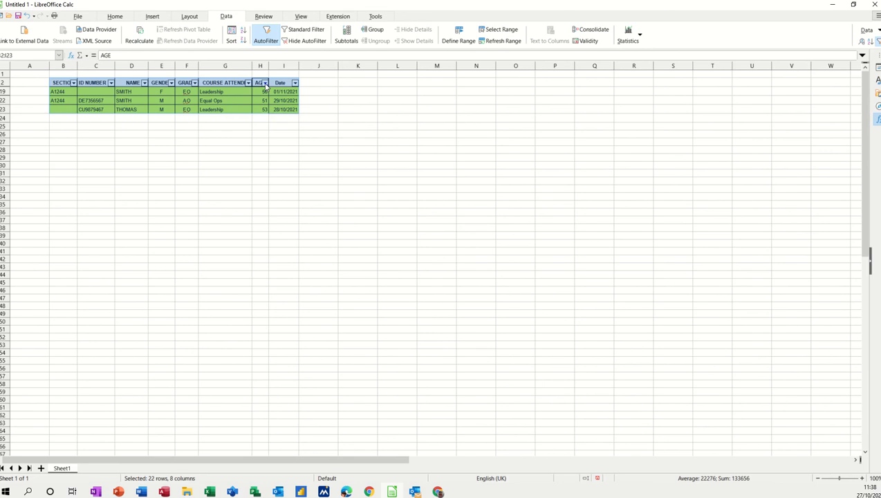
Remove the AGE criteria in the Standard Filter so all rows show again.
{"action": "left_click", "coordinate": [266, 83]}
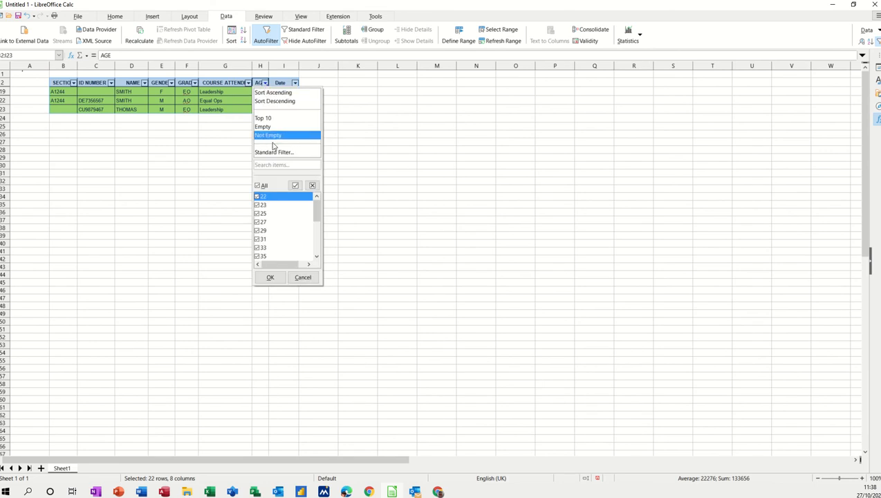
{"action": "left_click", "coordinate": [274, 151]}
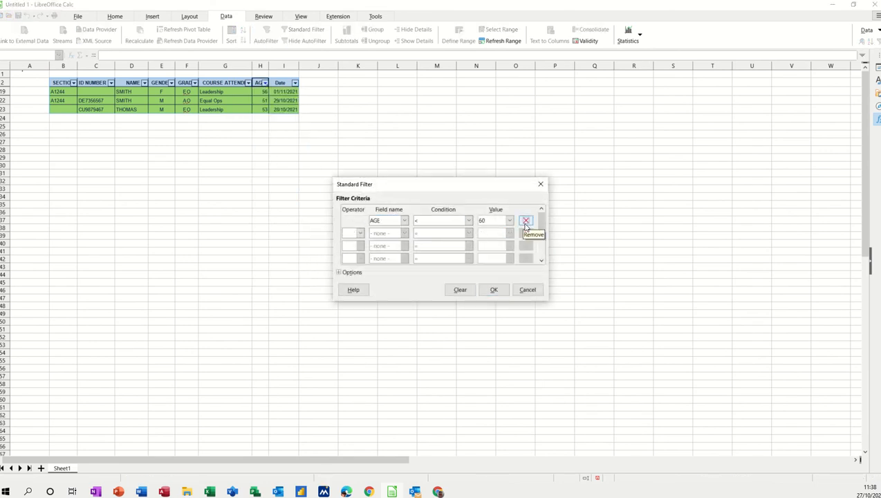
{"action": "left_click", "coordinate": [526, 220]}
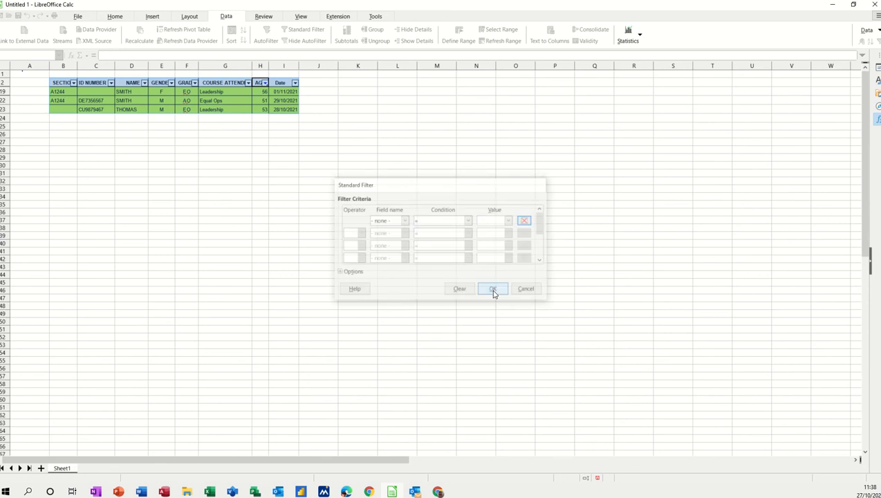
{"action": "left_click", "coordinate": [493, 289]}
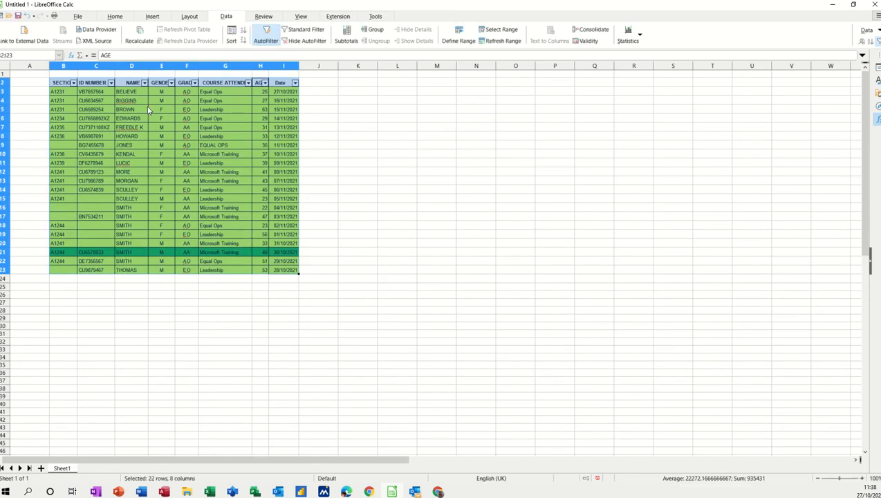
{"action": "mouse_move", "coordinate": [95, 89]}
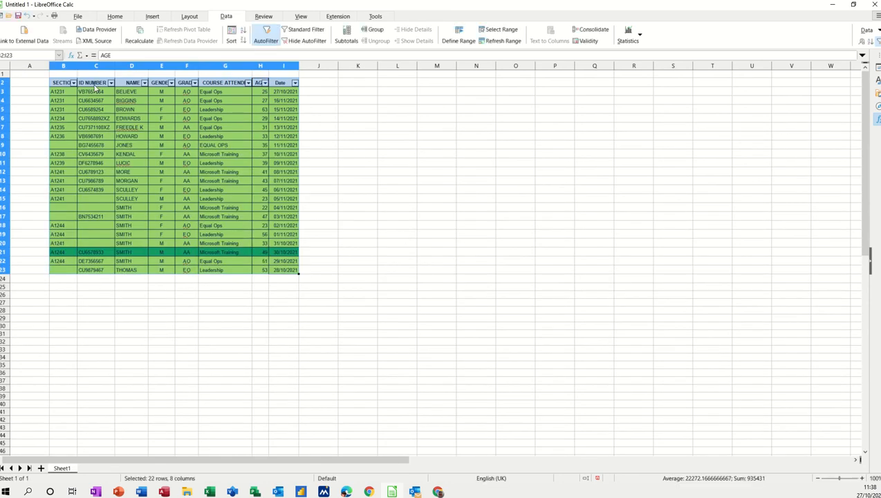
Start a Standard Filter on ID NUMBER with the condition Begins with CU.
{"action": "left_click", "coordinate": [111, 83]}
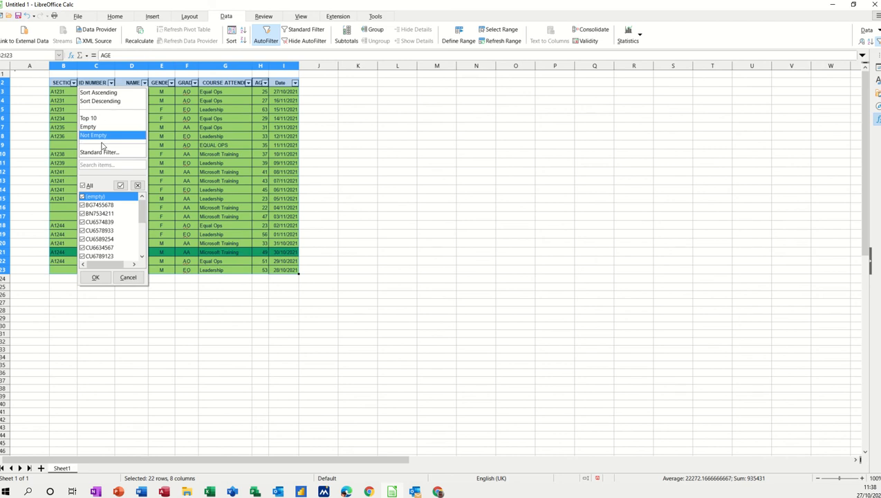
{"action": "left_click", "coordinate": [99, 151]}
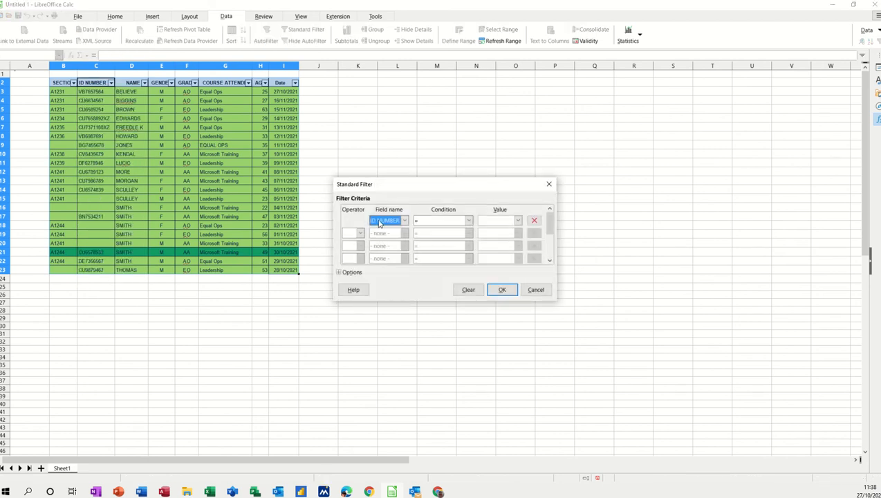
{"action": "left_click", "coordinate": [469, 220]}
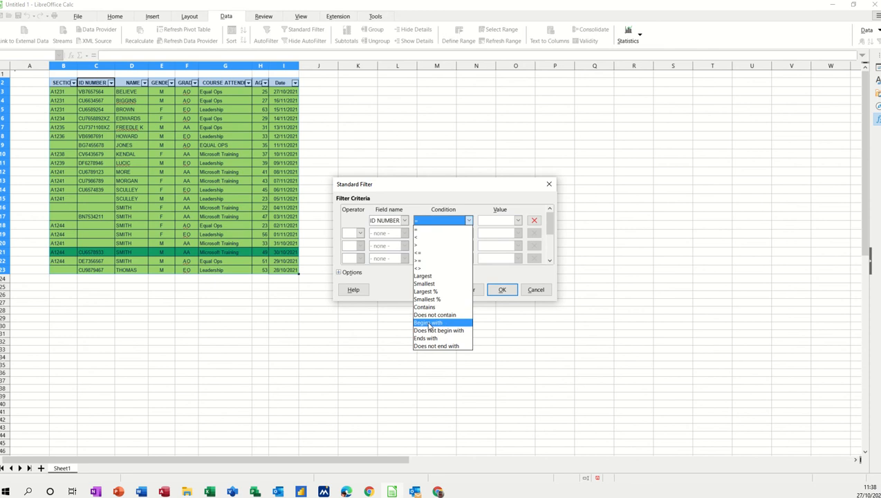
{"action": "left_click", "coordinate": [427, 324]}
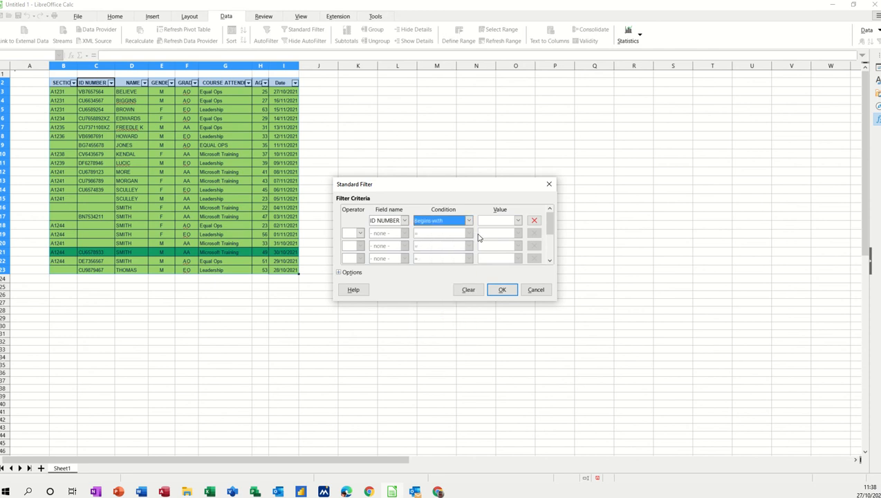
{"action": "left_click", "coordinate": [500, 220]}
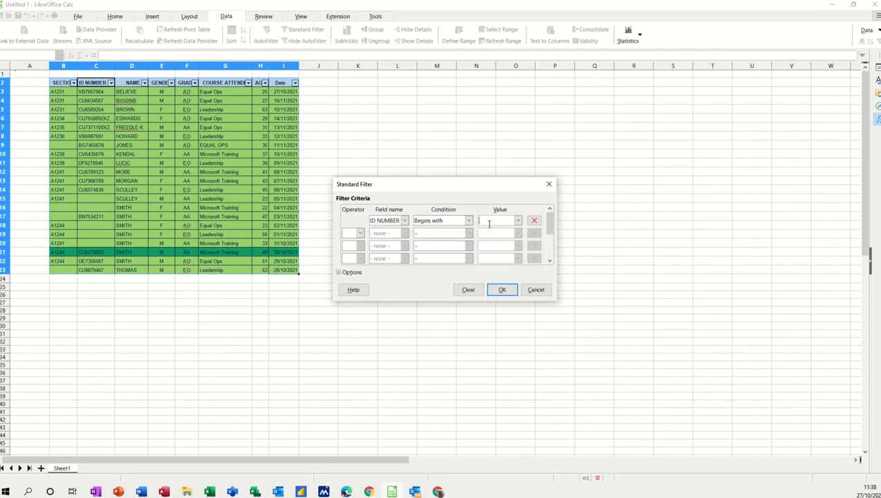
{"action": "type", "text": "CU"}
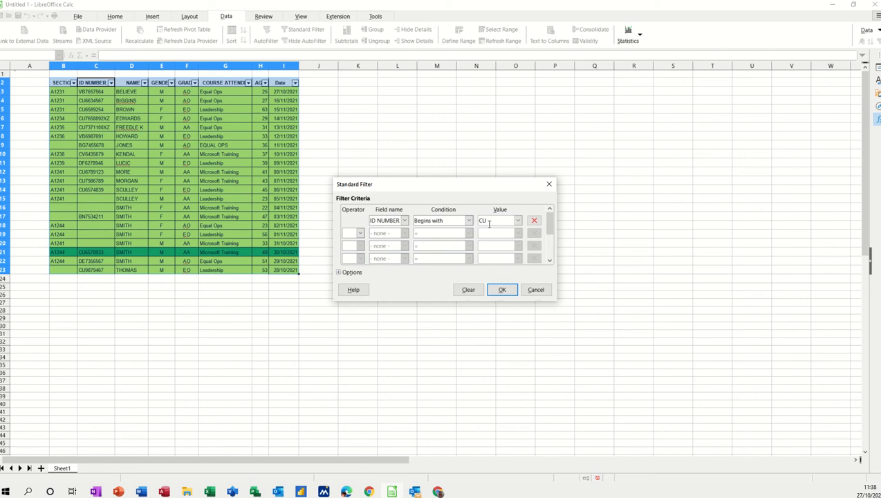
Add AND ID NUMBER Ends with XZ and apply, leaving two records.
{"action": "left_click", "coordinate": [360, 233]}
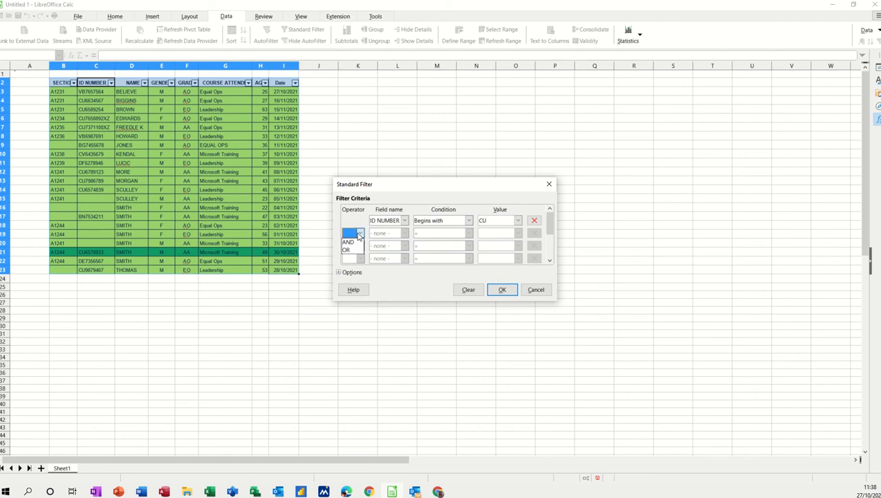
{"action": "left_click", "coordinate": [404, 233]}
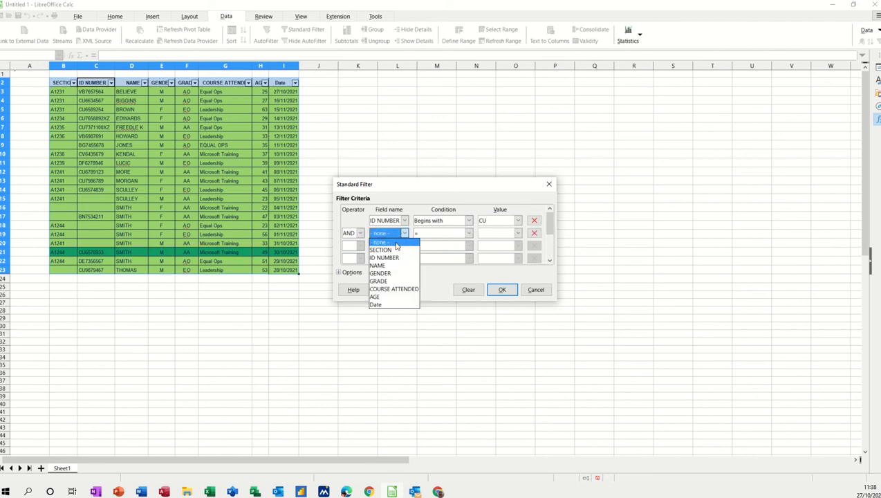
{"action": "left_click", "coordinate": [385, 258]}
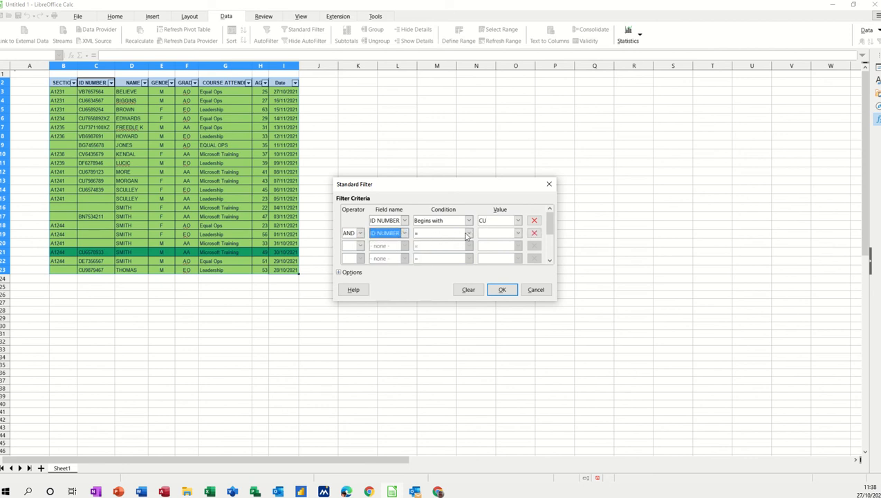
{"action": "left_click", "coordinate": [467, 233]}
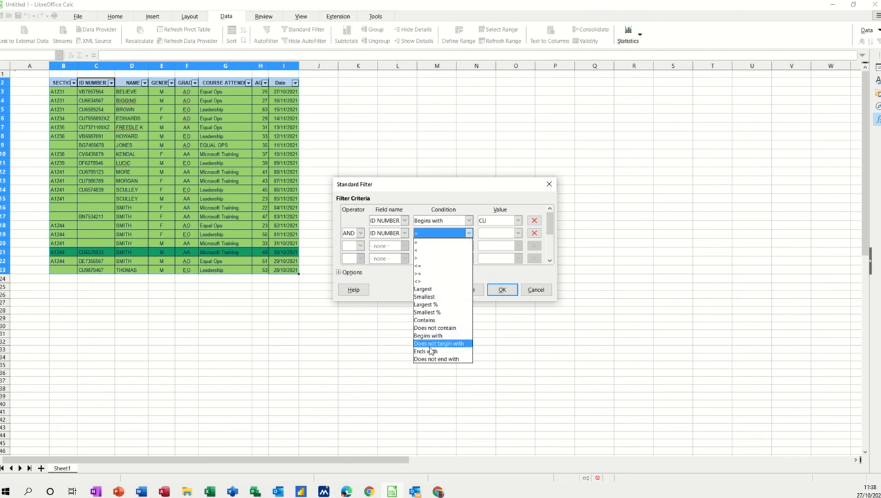
{"action": "left_click", "coordinate": [426, 351]}
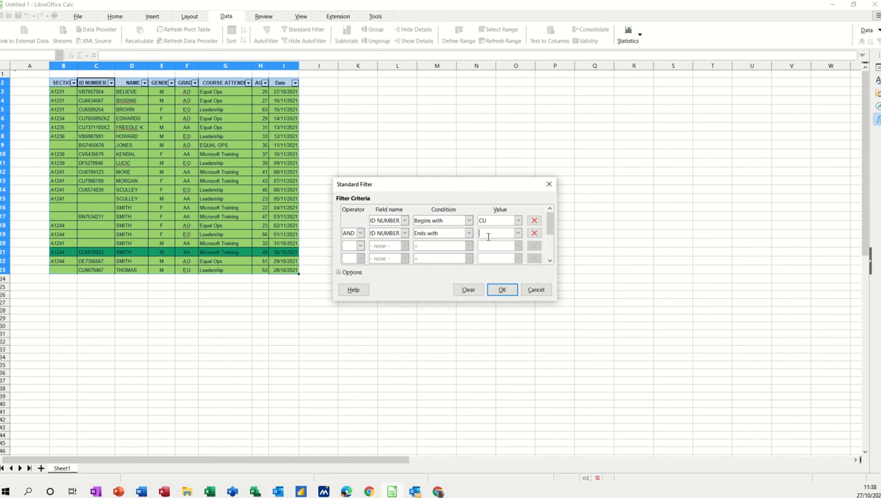
{"action": "left_click", "coordinate": [498, 232]}
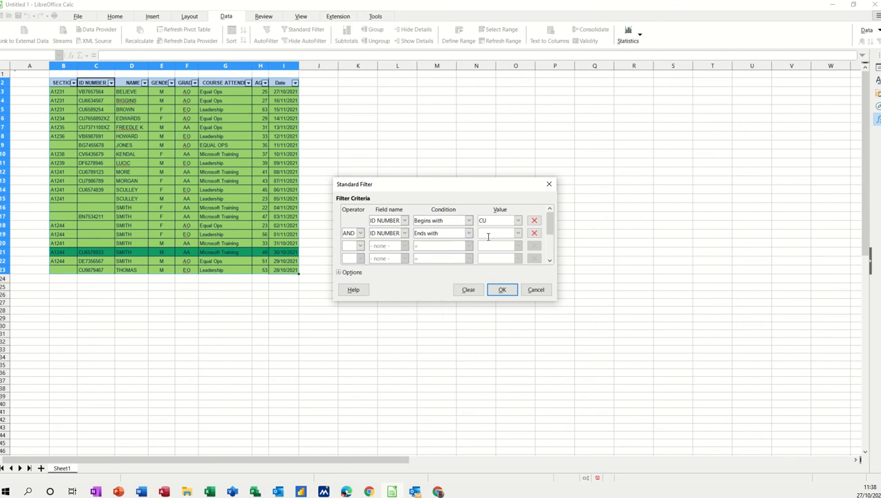
{"action": "type", "text": "XZ"}
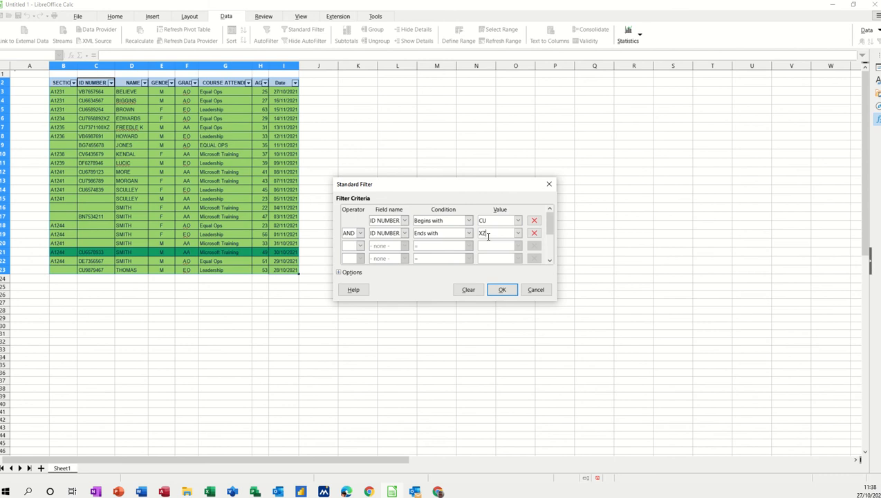
{"action": "left_click", "coordinate": [502, 290]}
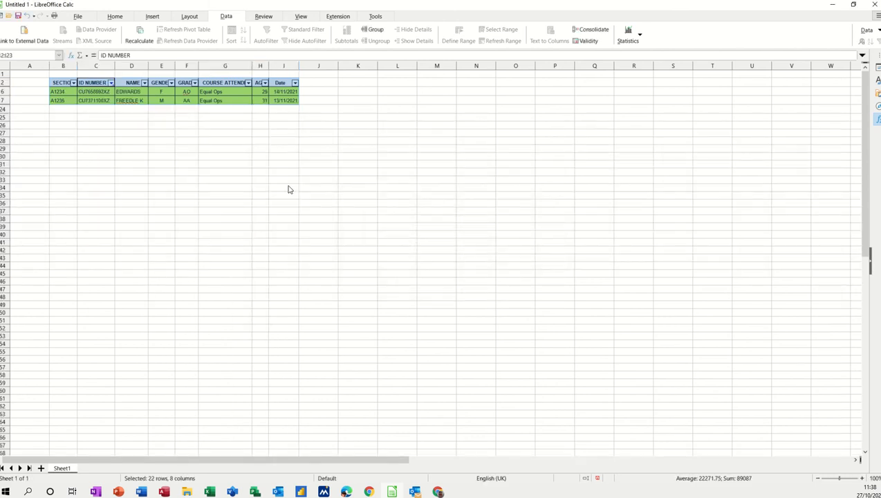
Clear the ID NUMBER Standard Filter criteria so the full table shows again.
{"action": "left_click", "coordinate": [266, 33]}
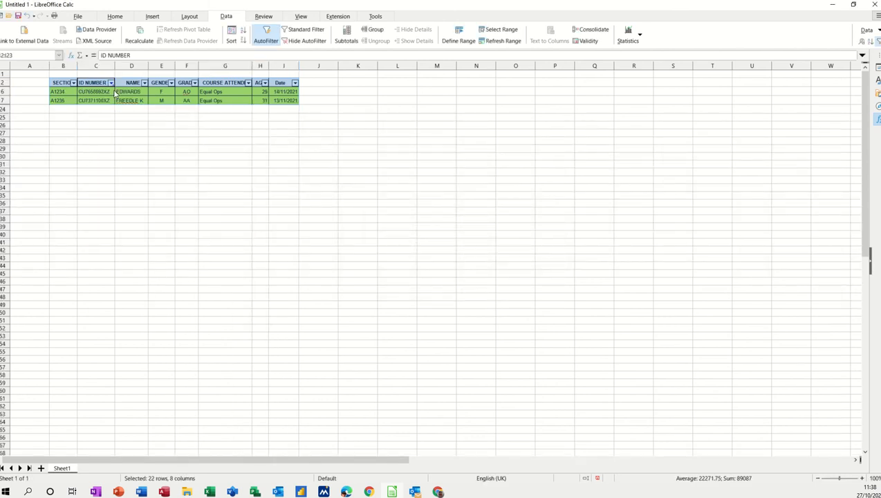
{"action": "left_click", "coordinate": [111, 83]}
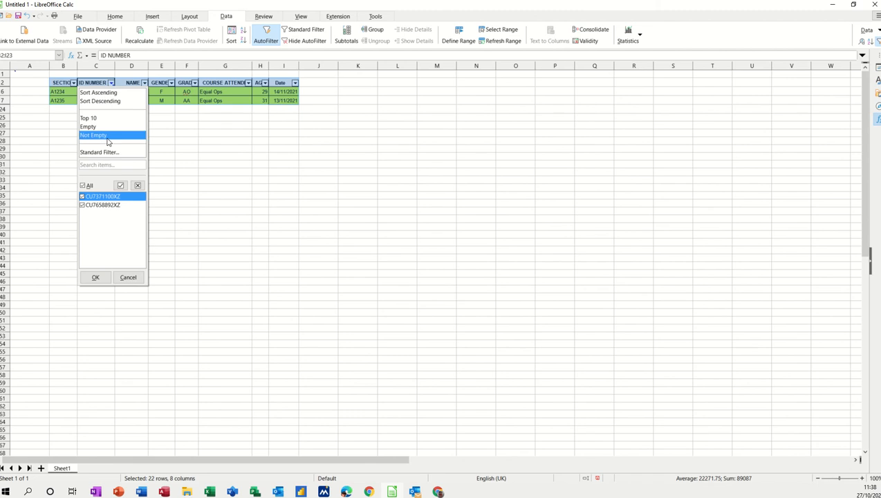
{"action": "left_click", "coordinate": [100, 151]}
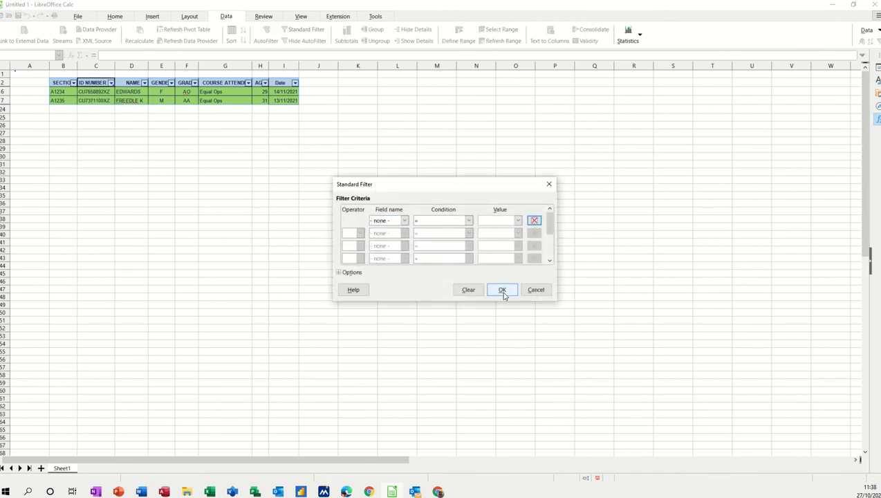
{"action": "left_click", "coordinate": [502, 289]}
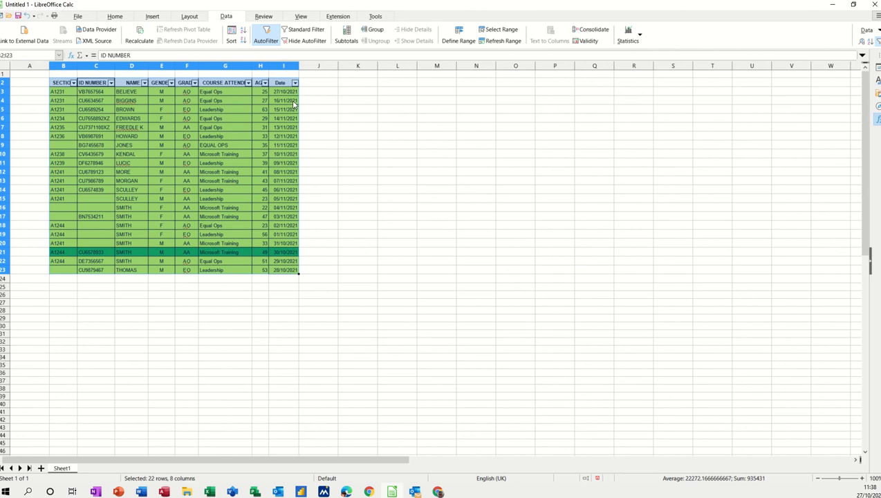
{"action": "left_click", "coordinate": [295, 83]}
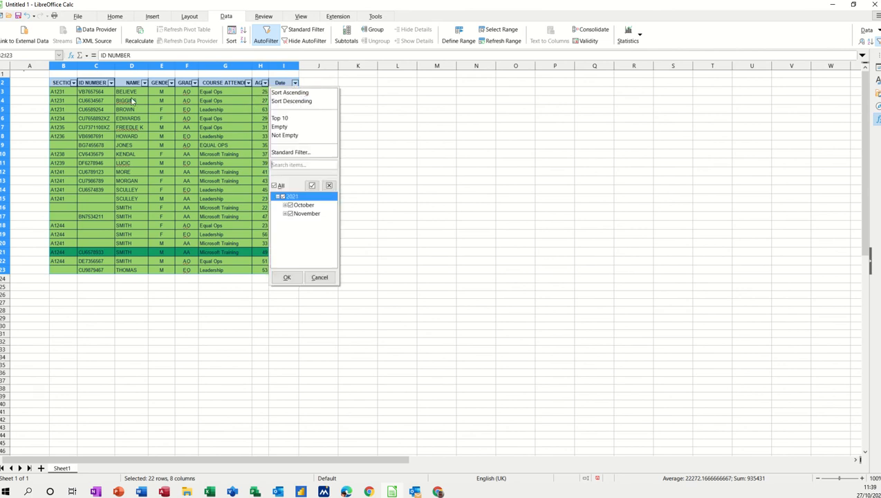
{"action": "mouse_move", "coordinate": [290, 152]}
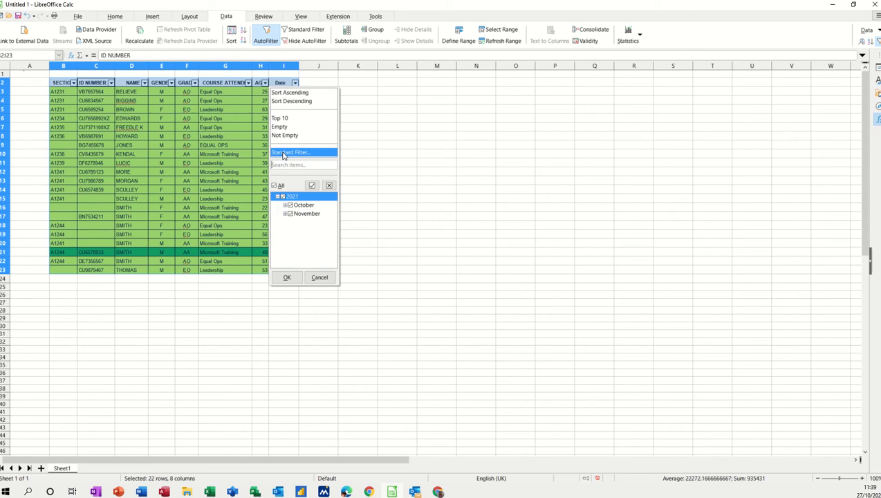
Start a Standard Filter on Date with a first condition from 2021-11-01.
{"action": "left_click", "coordinate": [291, 152]}
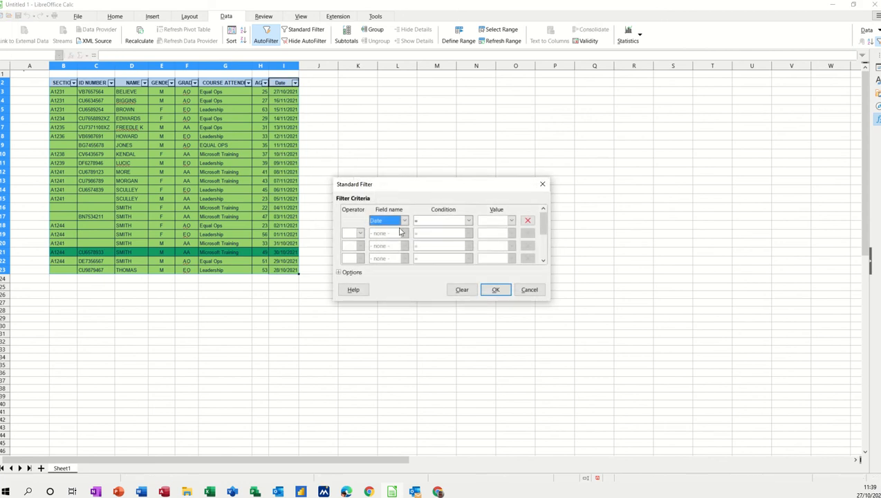
{"action": "left_click", "coordinate": [468, 220]}
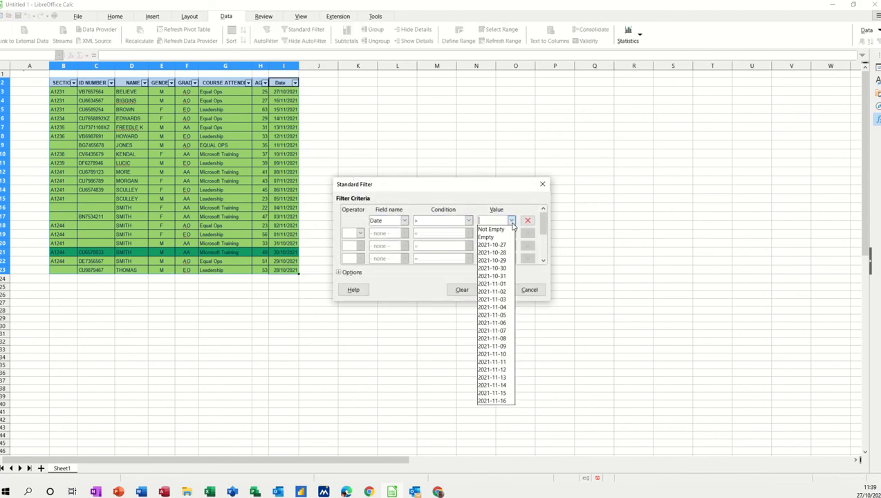
{"action": "left_click", "coordinate": [491, 299]}
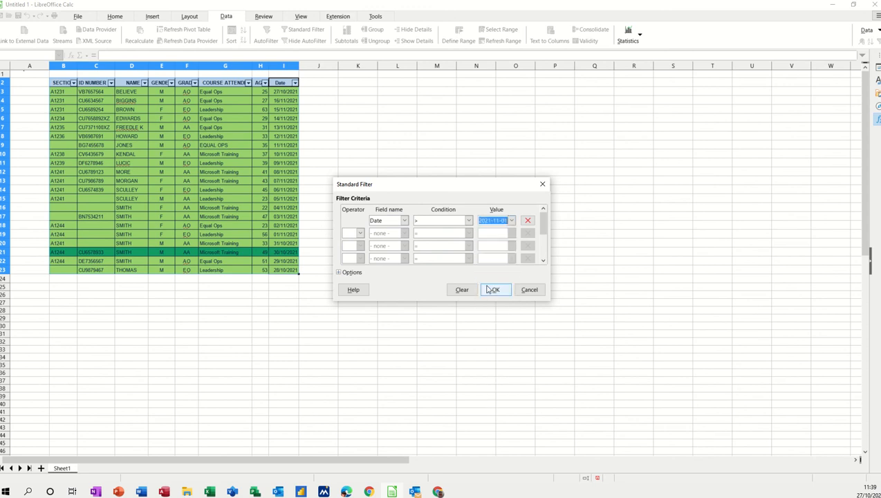
Add a second Date condition joined with AND and apply the November 2021 range.
{"action": "left_click", "coordinate": [360, 233]}
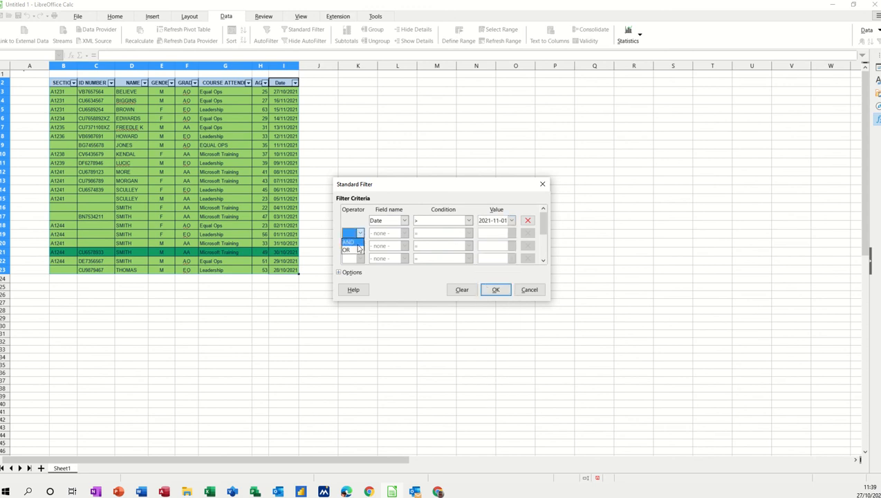
{"action": "left_click", "coordinate": [404, 233]}
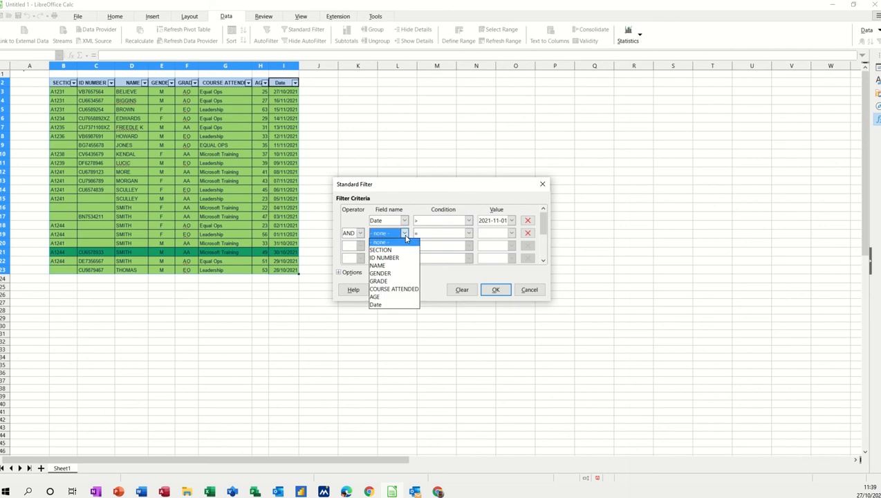
{"action": "mouse_move", "coordinate": [376, 306]}
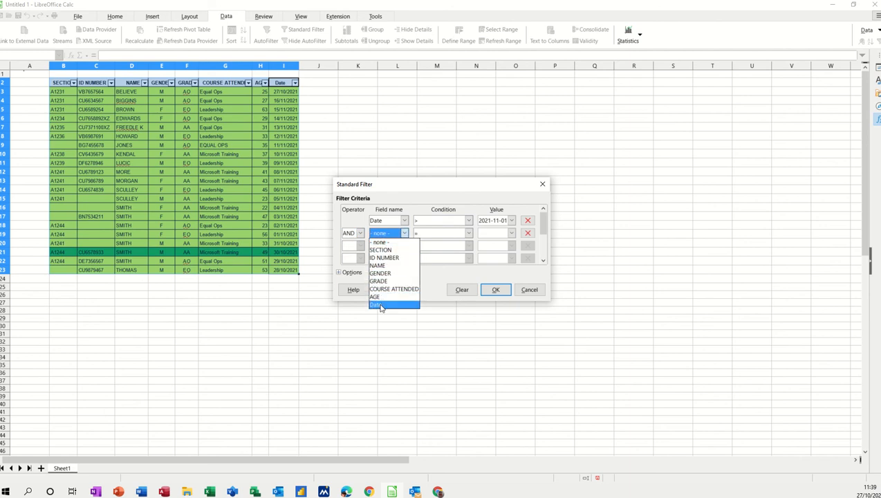
{"action": "left_click", "coordinate": [467, 233]}
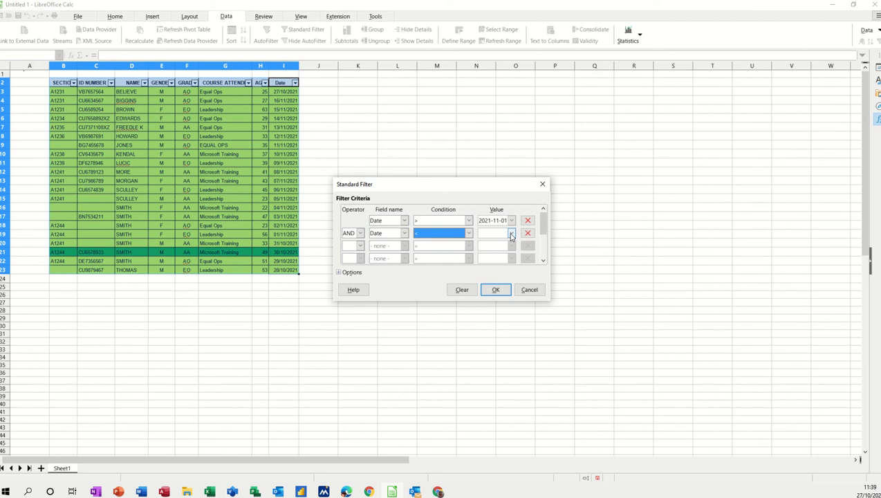
{"action": "left_click", "coordinate": [512, 232]}
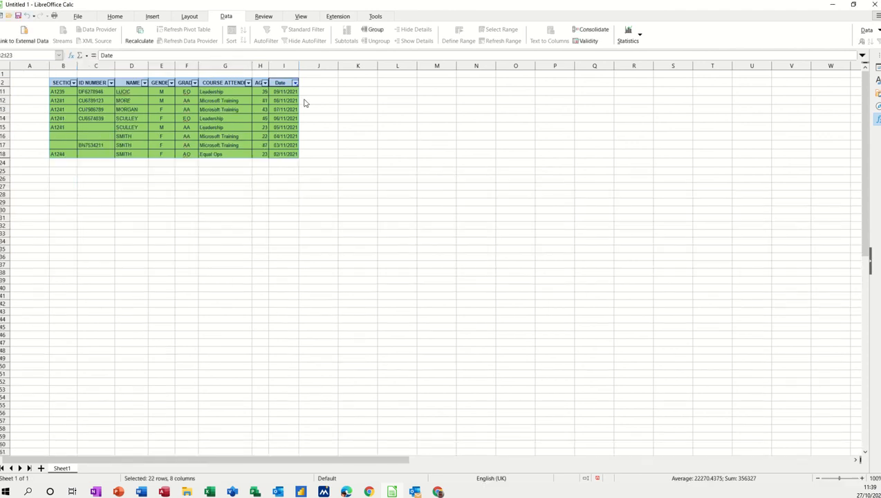
{"action": "left_click", "coordinate": [266, 33]}
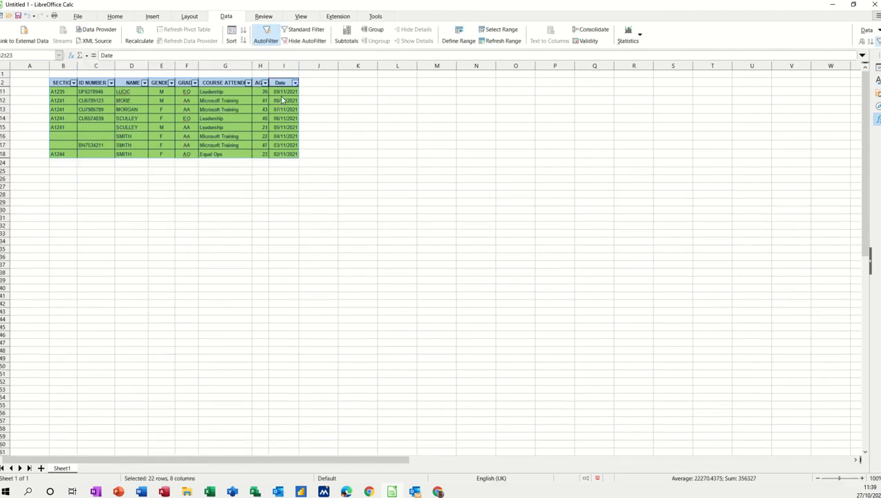
Toggle AutoFilter off and on twice so all 21 rows show with header dropdowns restored.
{"action": "left_click", "coordinate": [266, 30]}
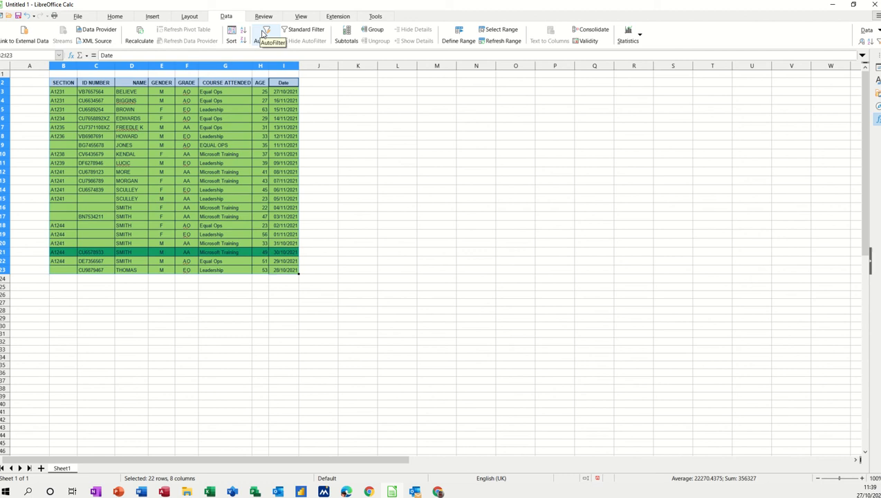
{"action": "left_click", "coordinate": [265, 33]}
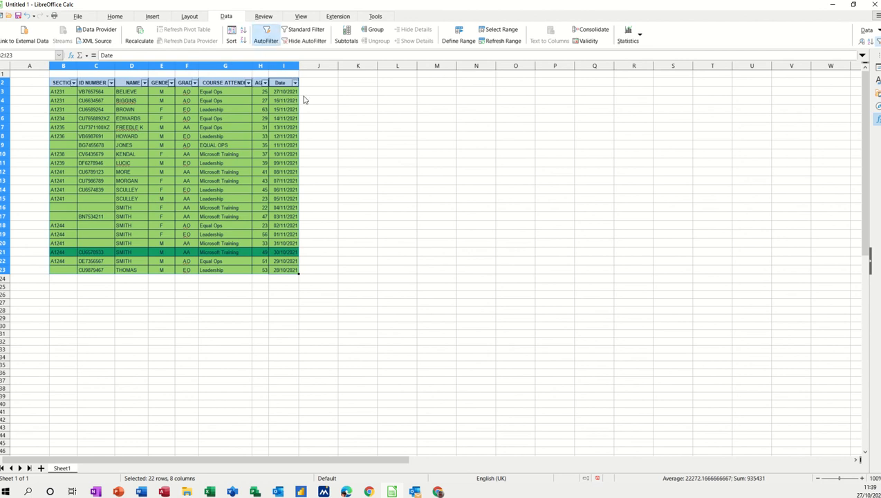
{"action": "mouse_move", "coordinate": [274, 152]}
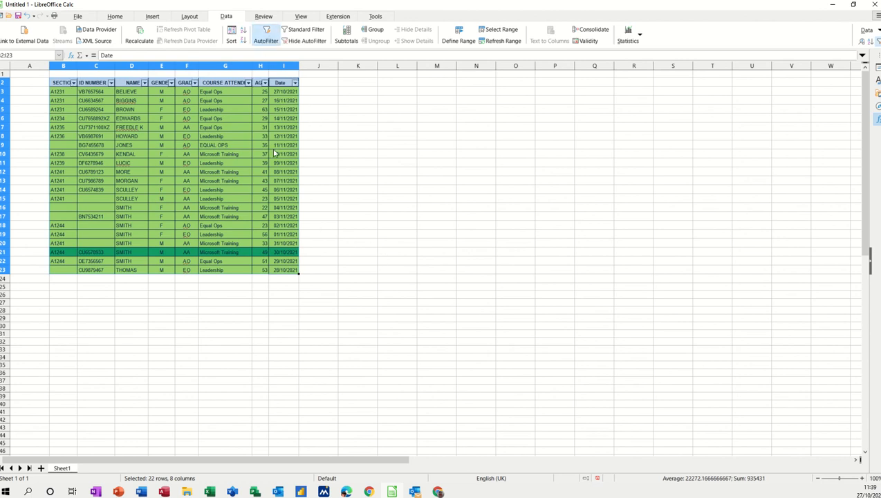
{"action": "mouse_move", "coordinate": [288, 135]}
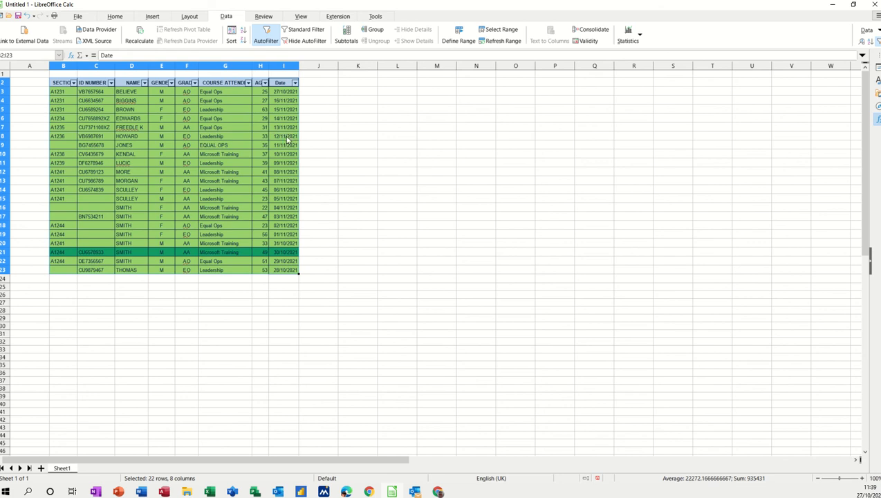
{"action": "mouse_move", "coordinate": [266, 39]}
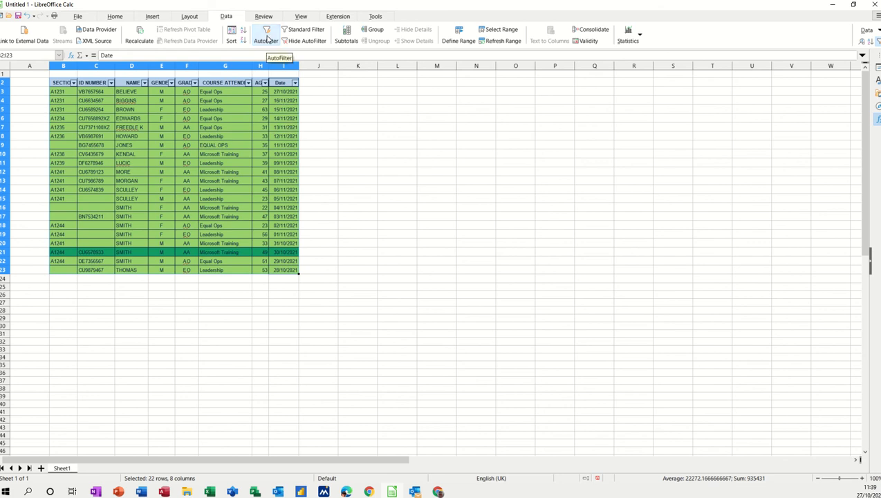
{"action": "left_click", "coordinate": [266, 33]}
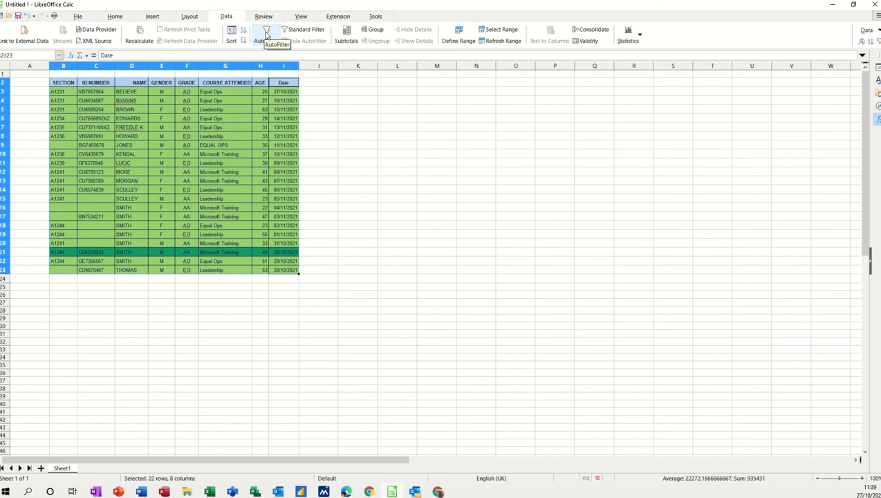
{"action": "left_click", "coordinate": [265, 30]}
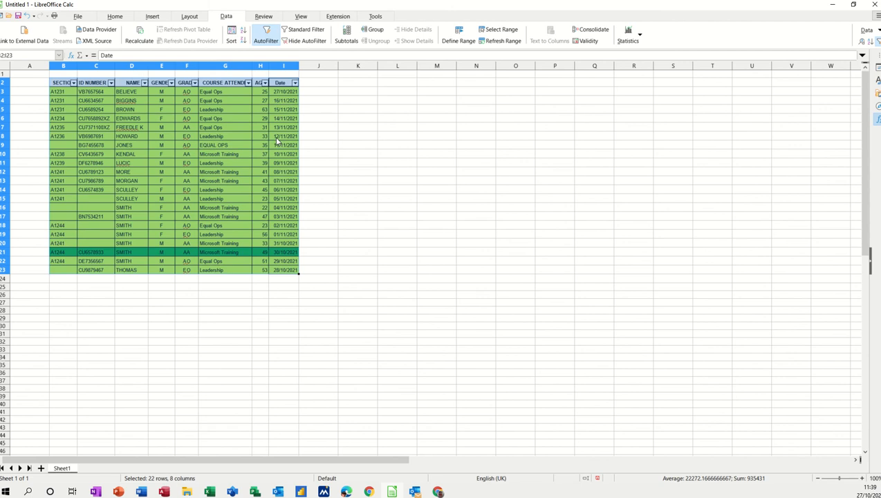
{"action": "mouse_move", "coordinate": [148, 112]}
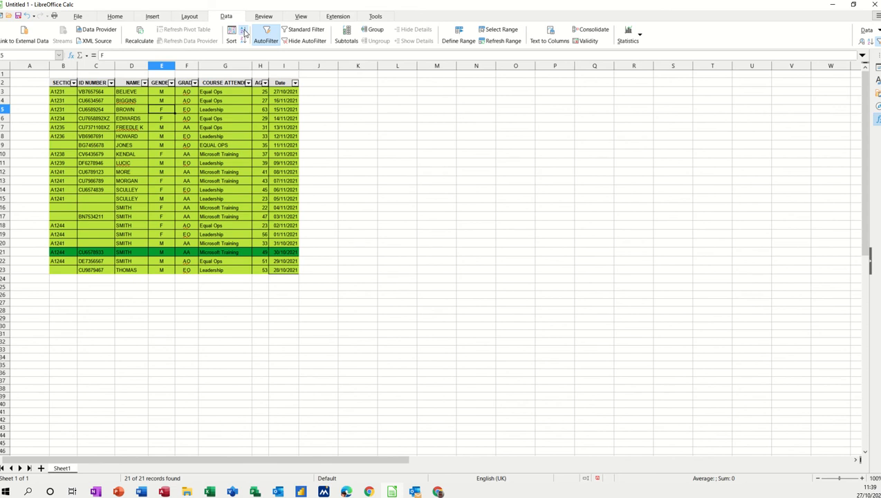
Sort by GRADE ascending (AA first), then review the Sort dialog and cancel it.
{"action": "left_click", "coordinate": [242, 30]}
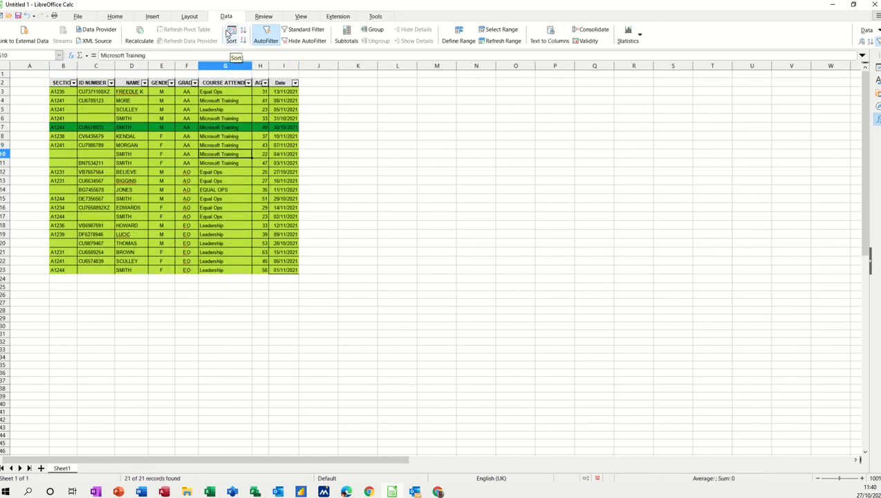
{"action": "left_click", "coordinate": [231, 31]}
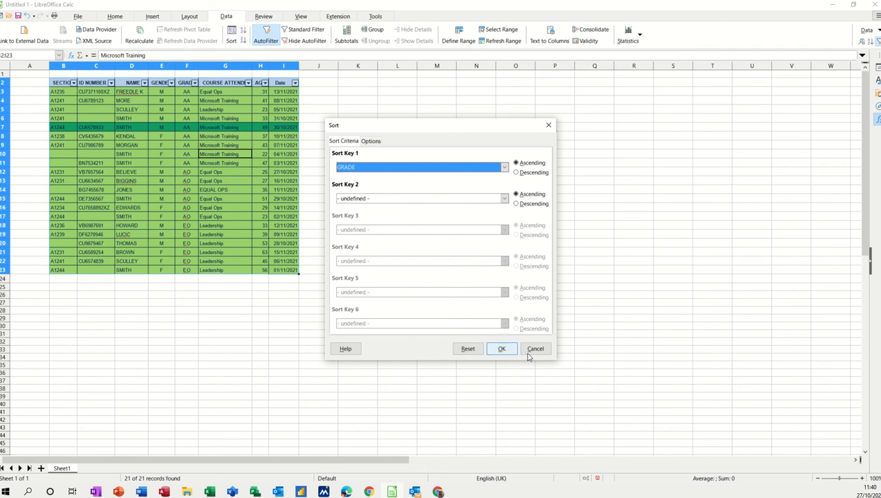
{"action": "left_click", "coordinate": [501, 348]}
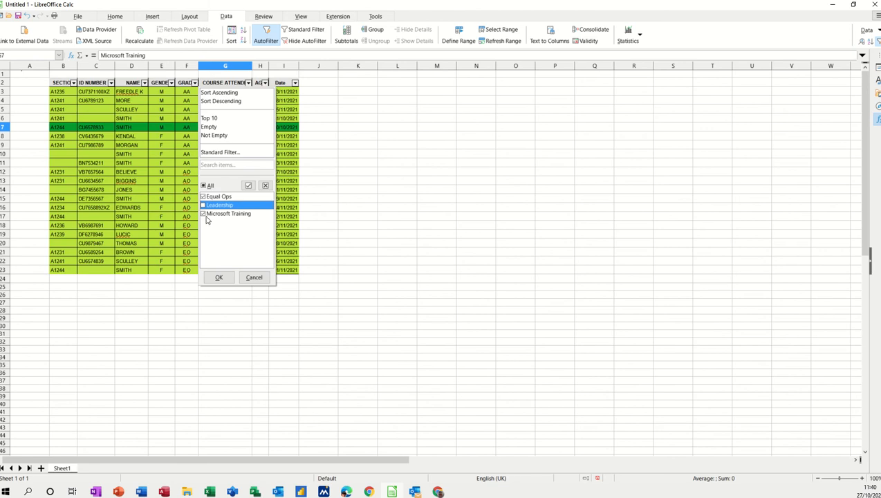
{"action": "left_click", "coordinate": [218, 276]}
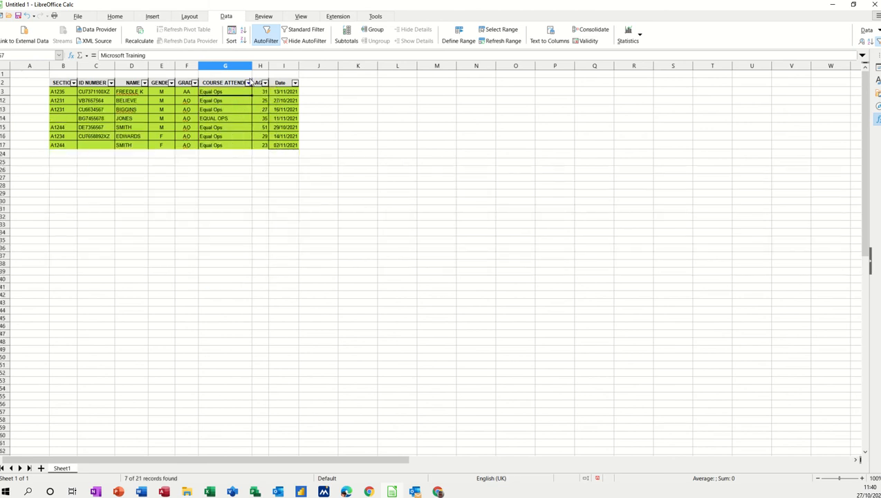
{"action": "left_click", "coordinate": [249, 83]}
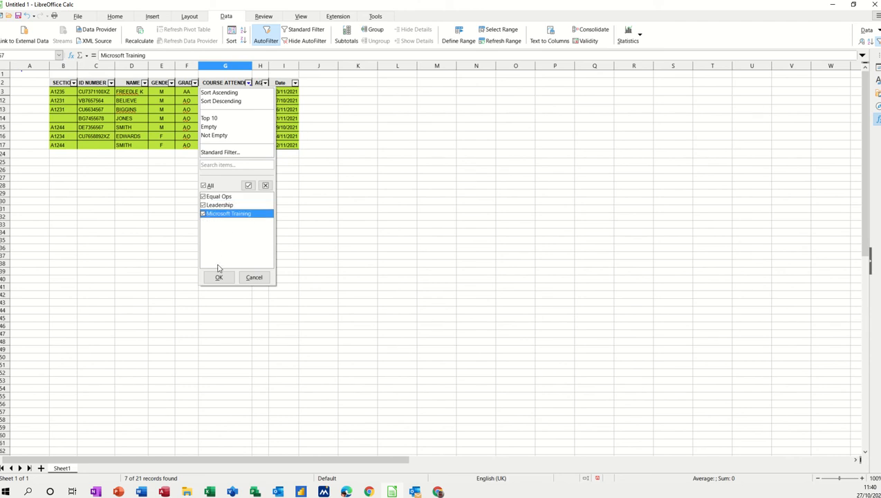
{"action": "left_click", "coordinate": [218, 151]}
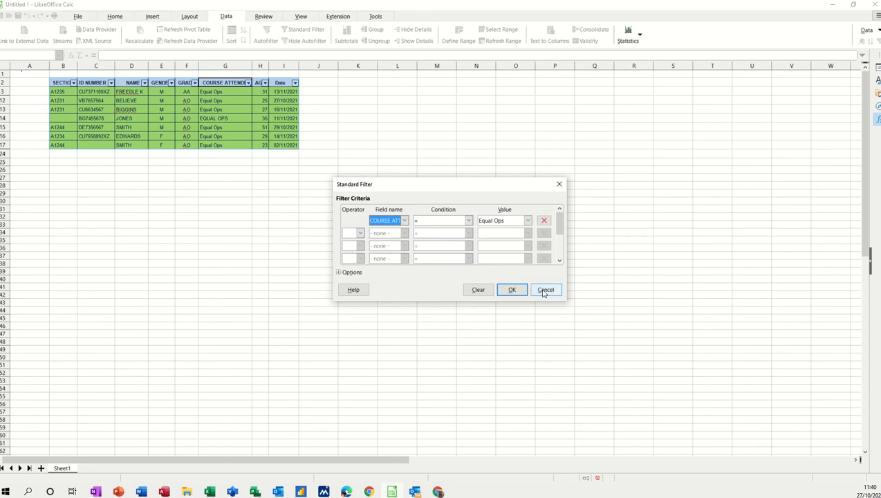
{"action": "left_click", "coordinate": [545, 289]}
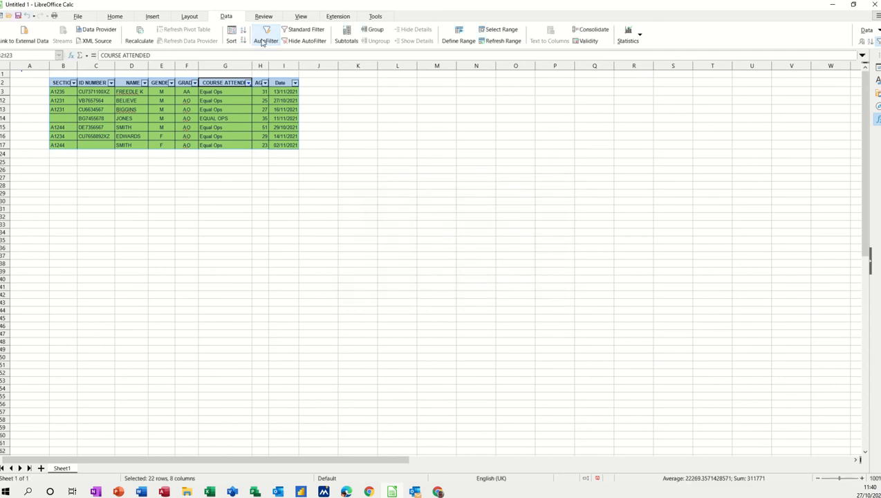
{"action": "left_click", "coordinate": [265, 34]}
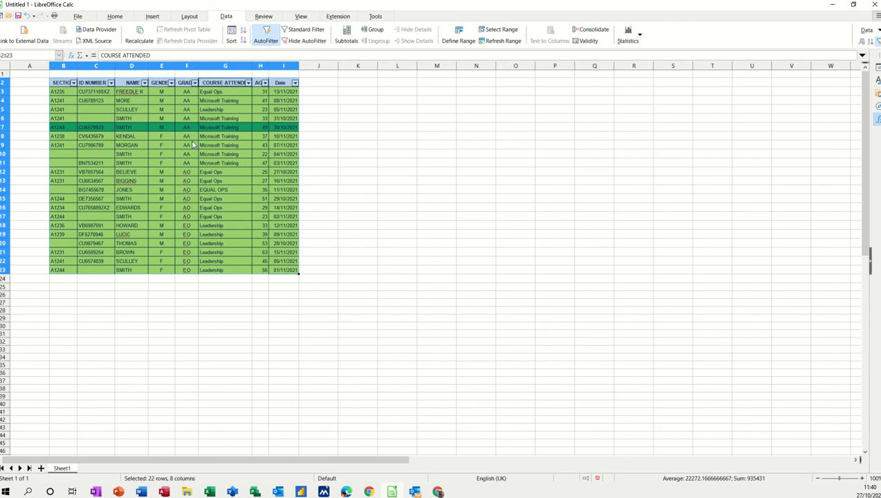